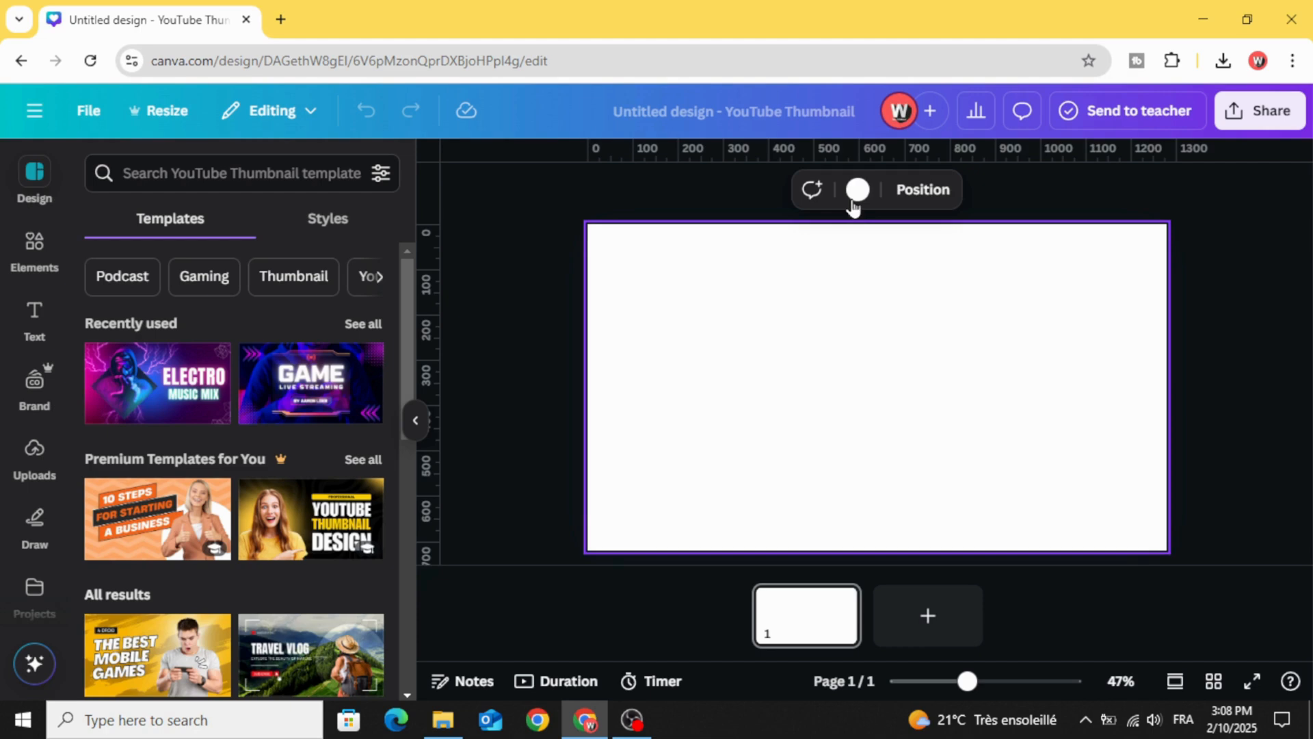
Step: Make the blank thumbnail's page background black from the Default colors
left_click(856, 189)
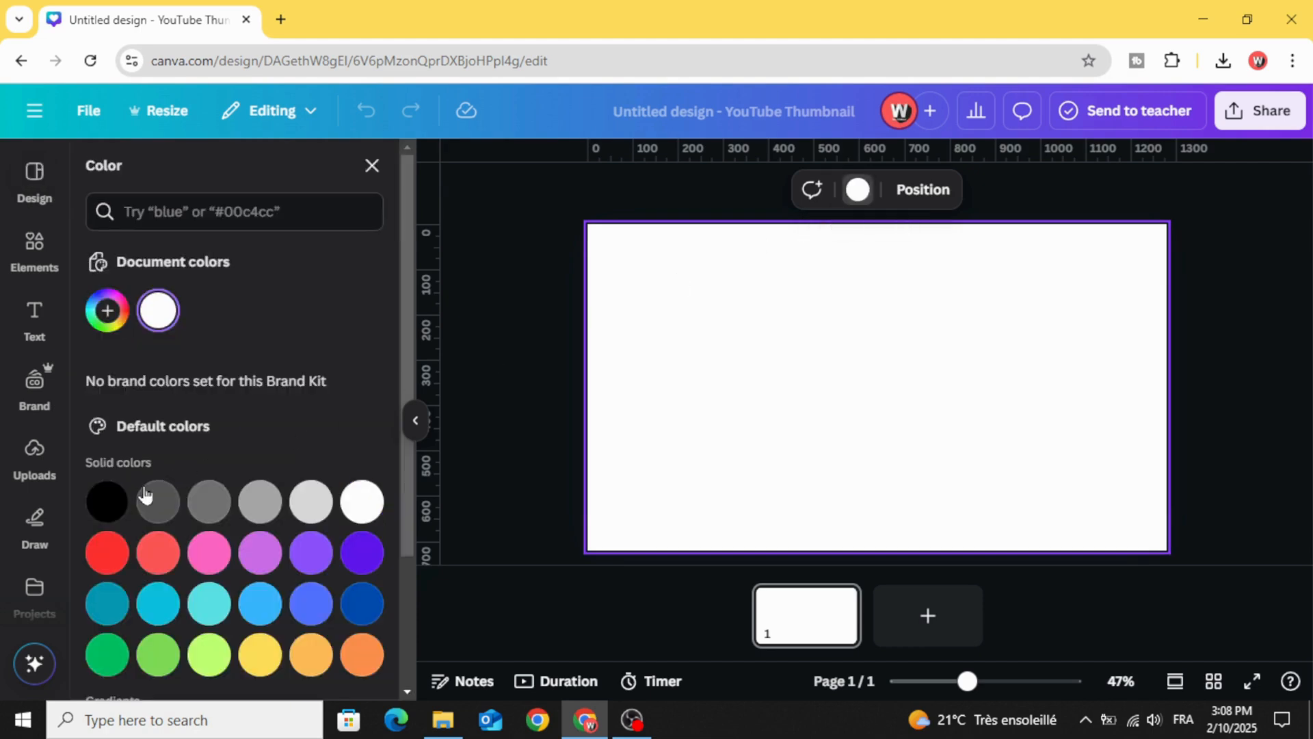
left_click(106, 500)
type("text shape")
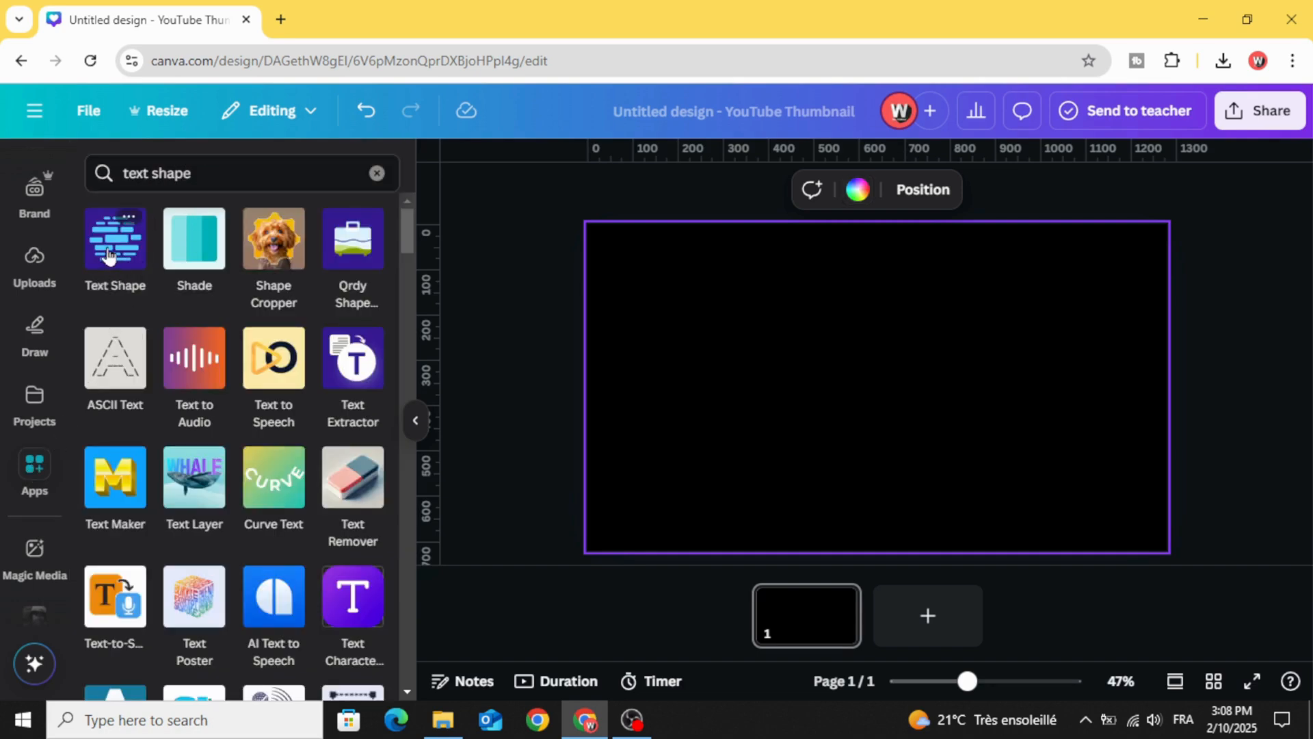
Step: In the Text Shape app, tighten the word Spacing under Advanced and set the word colours to white
left_click(115, 244)
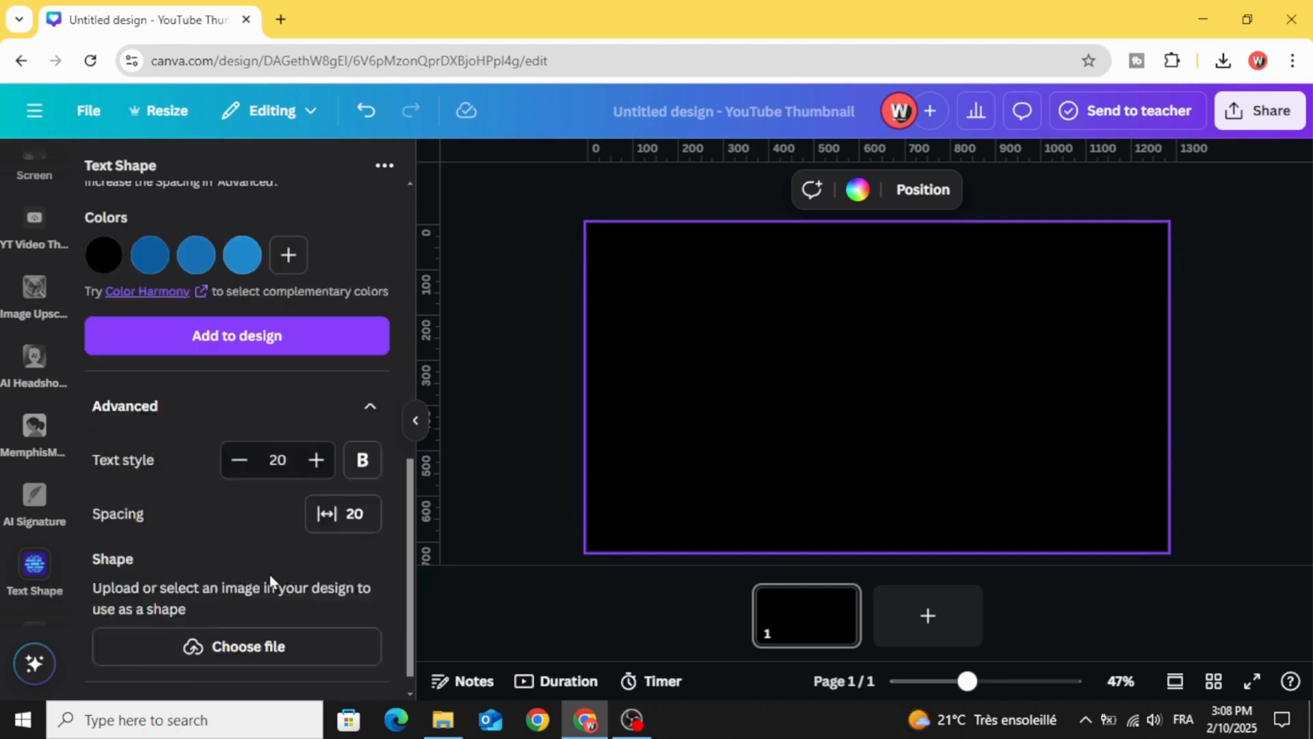
left_click(342, 513)
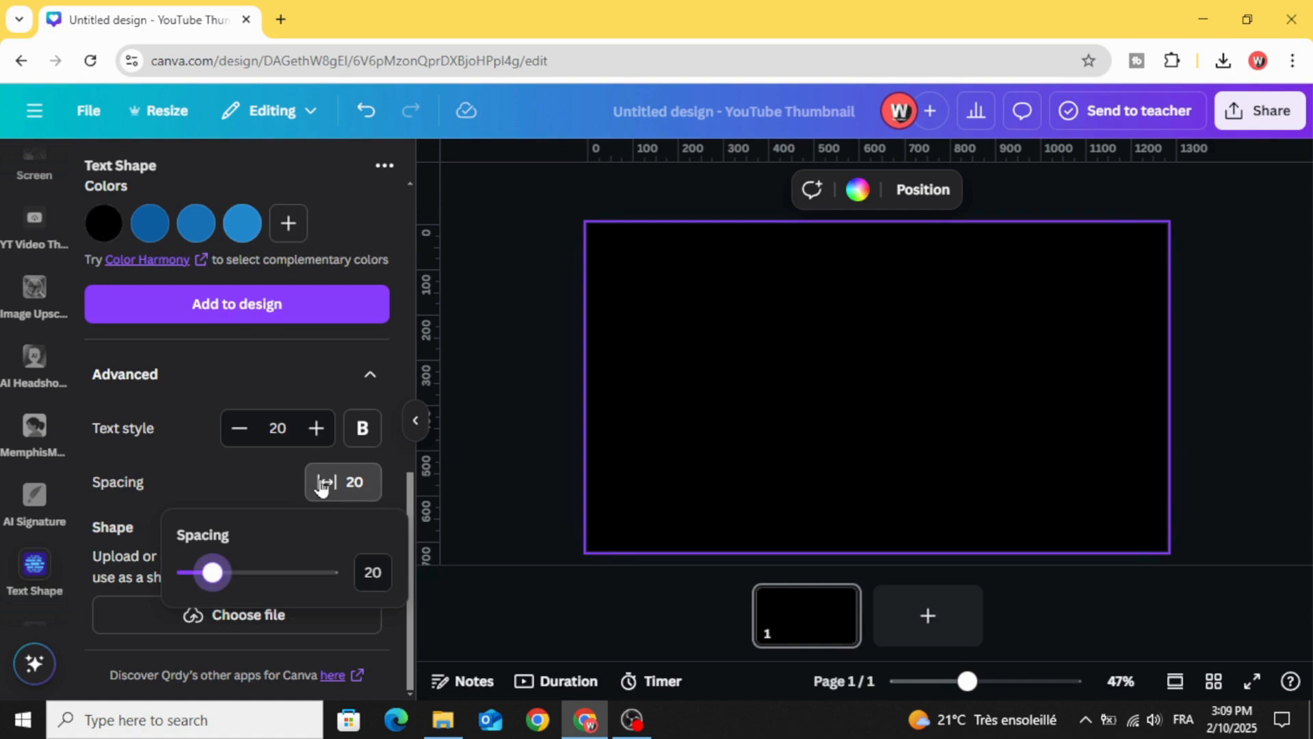
left_click_drag(211, 572, 186, 572)
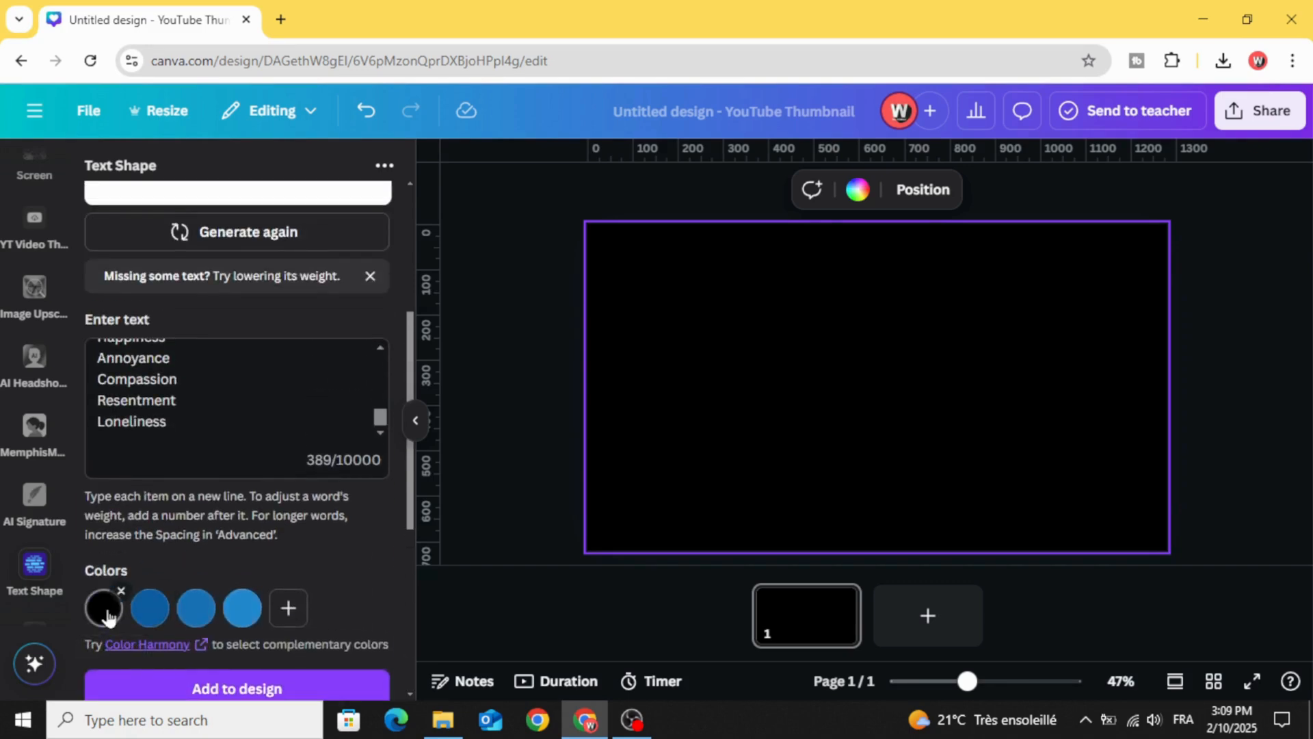
left_click(104, 607)
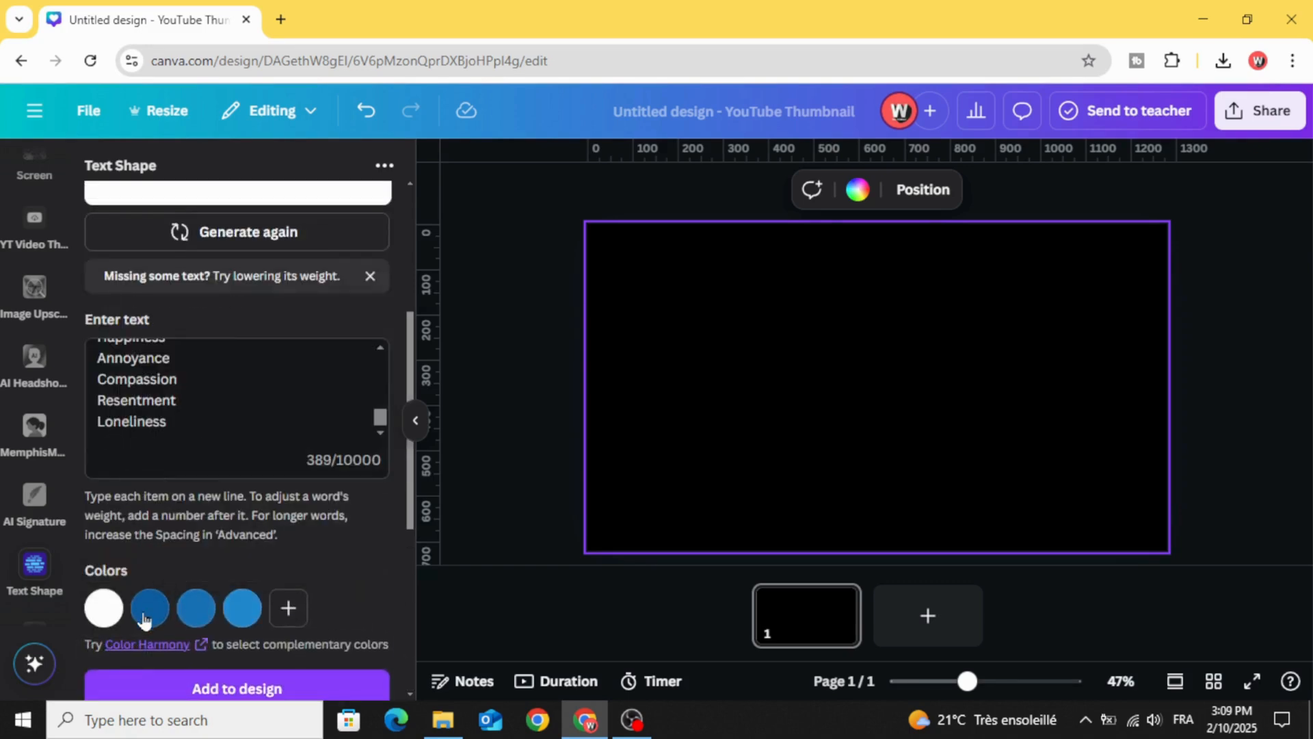
left_click(149, 607)
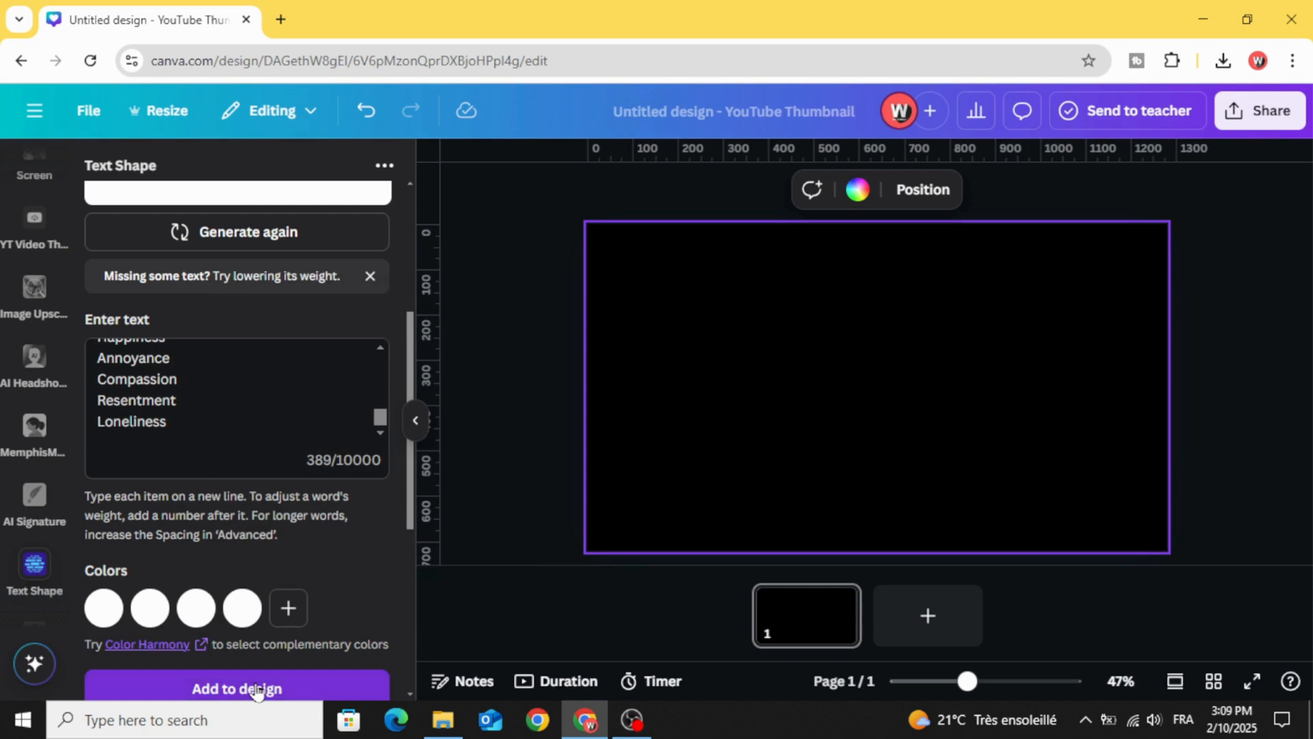
Step: Add the generated white word cloud to the design and enlarge it to cover the black page
left_click(237, 688)
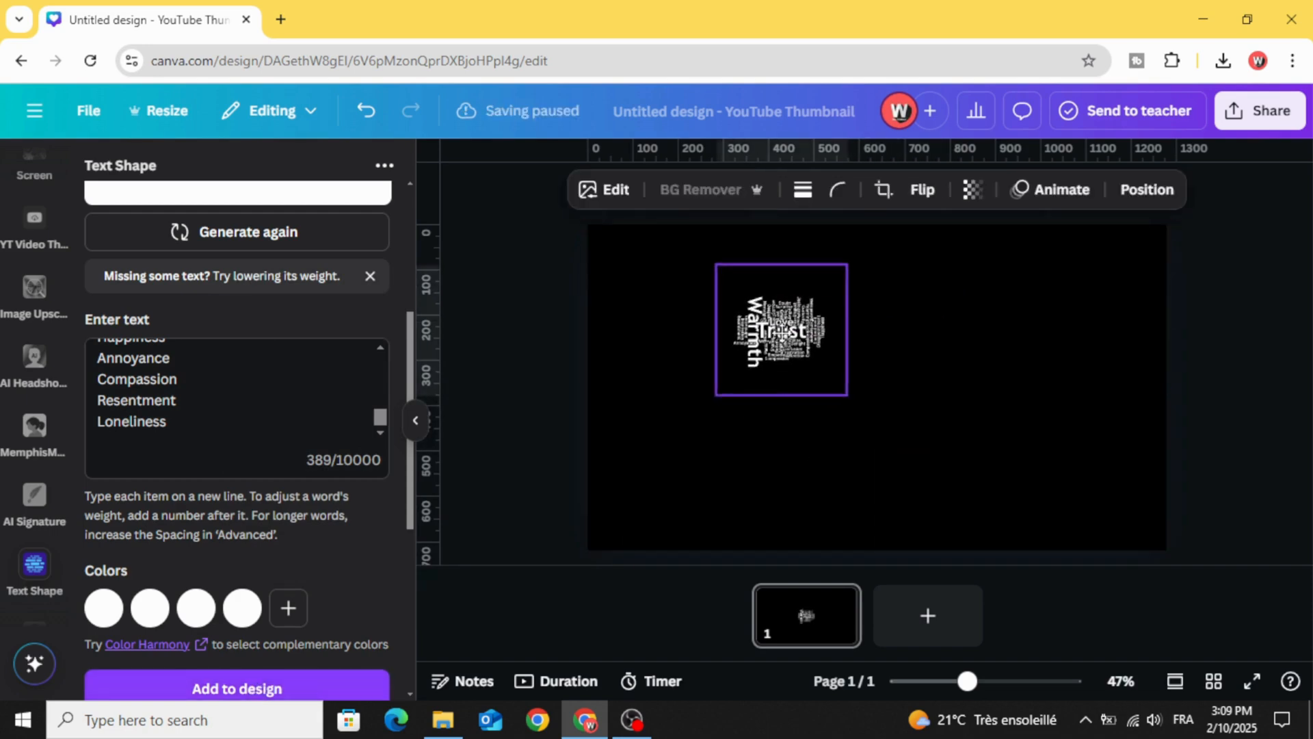
left_click(779, 332)
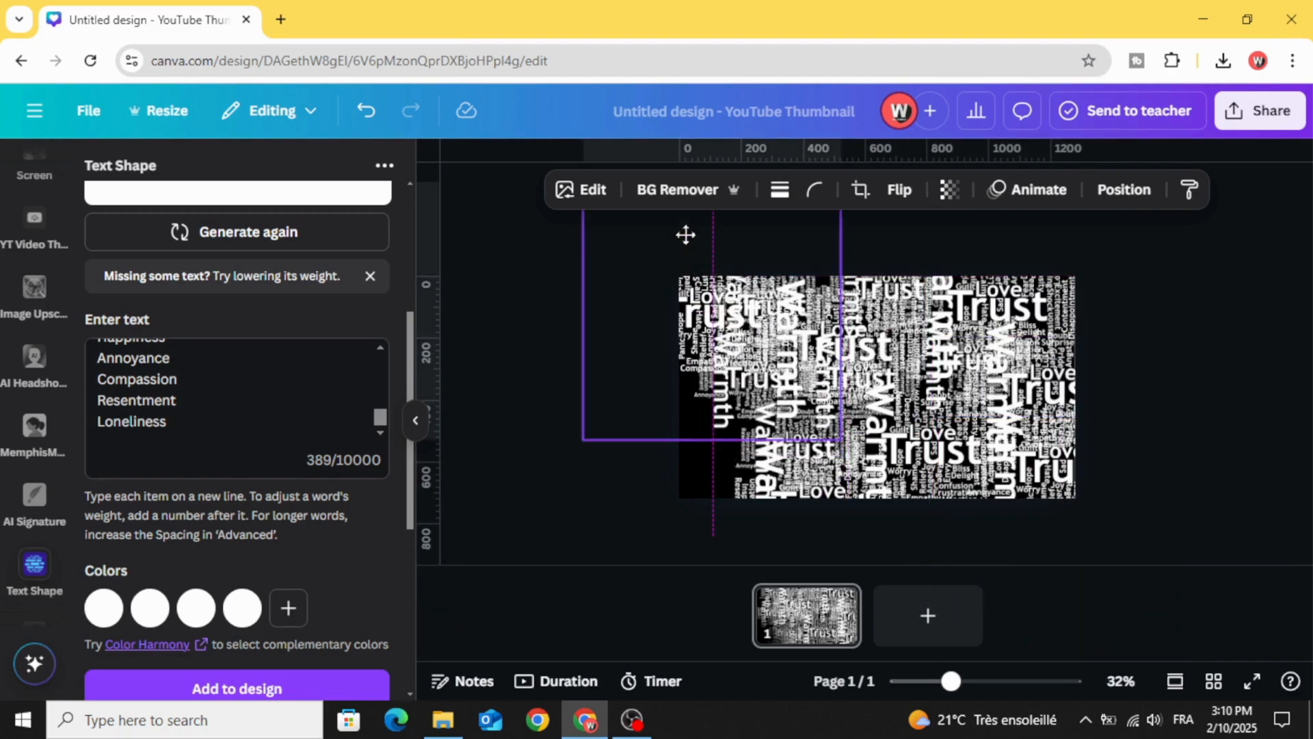
left_click_drag(711, 327, 687, 394)
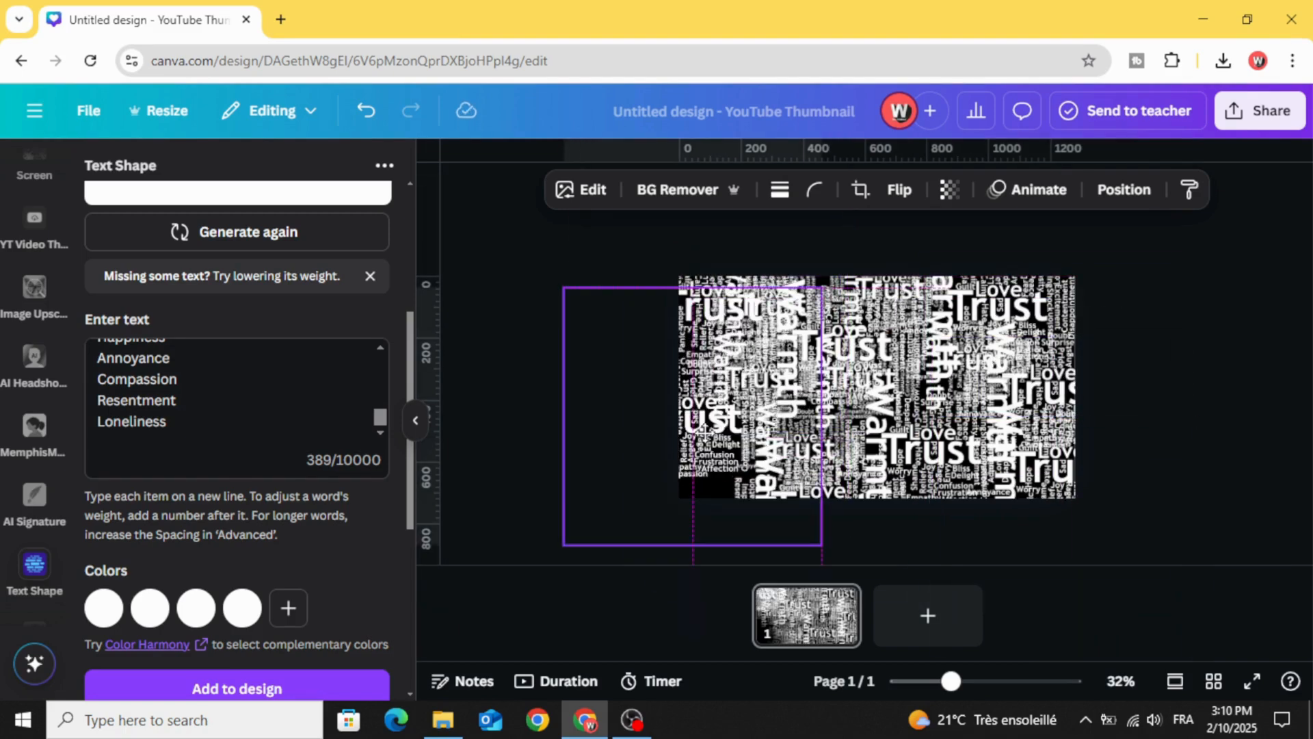
left_click(1231, 308)
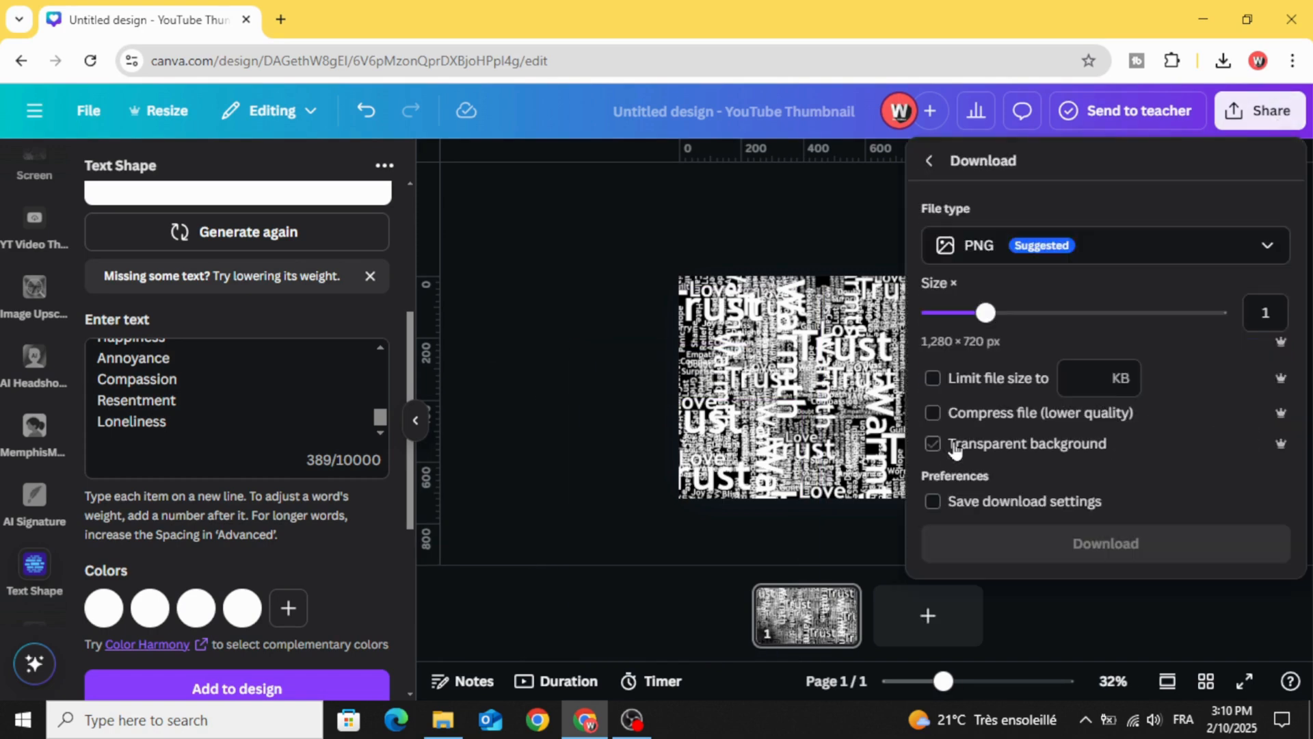
Step: Download the word cloud page as a PNG, then clear the word cloud so the page is blank
left_click(1105, 543)
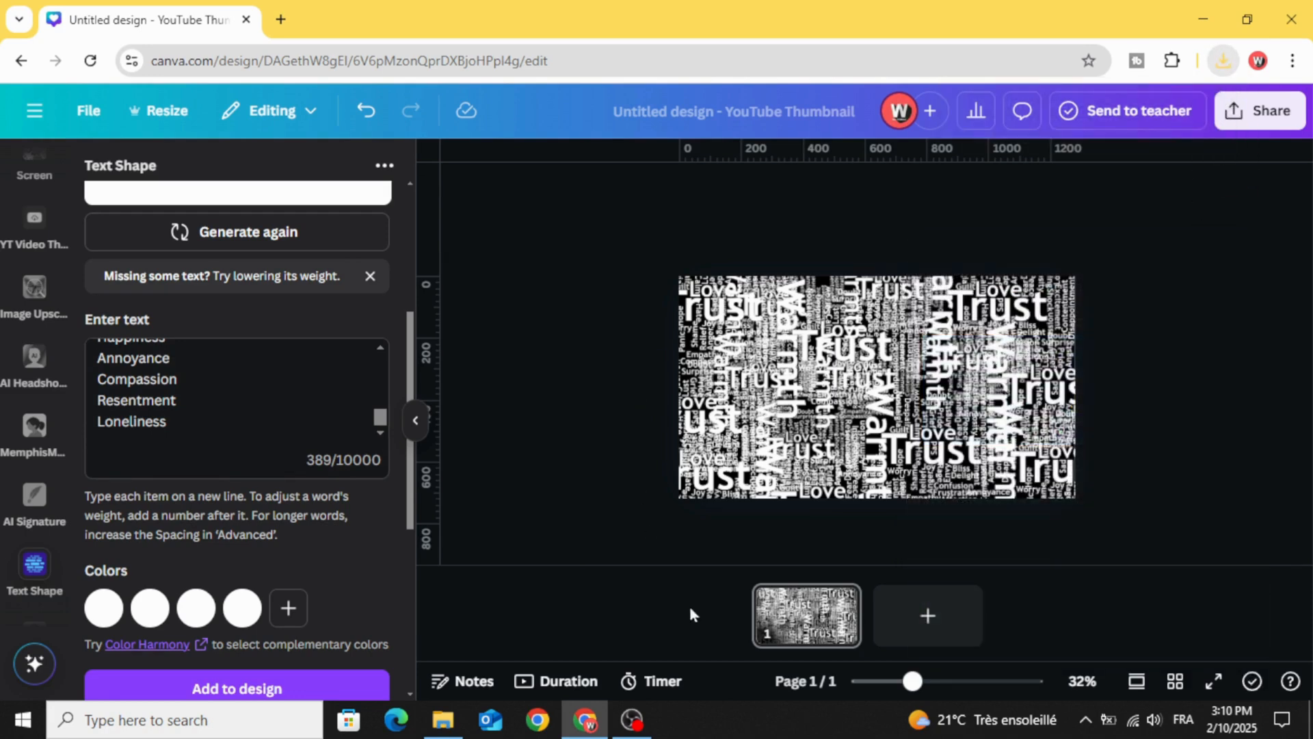
left_click(846, 604)
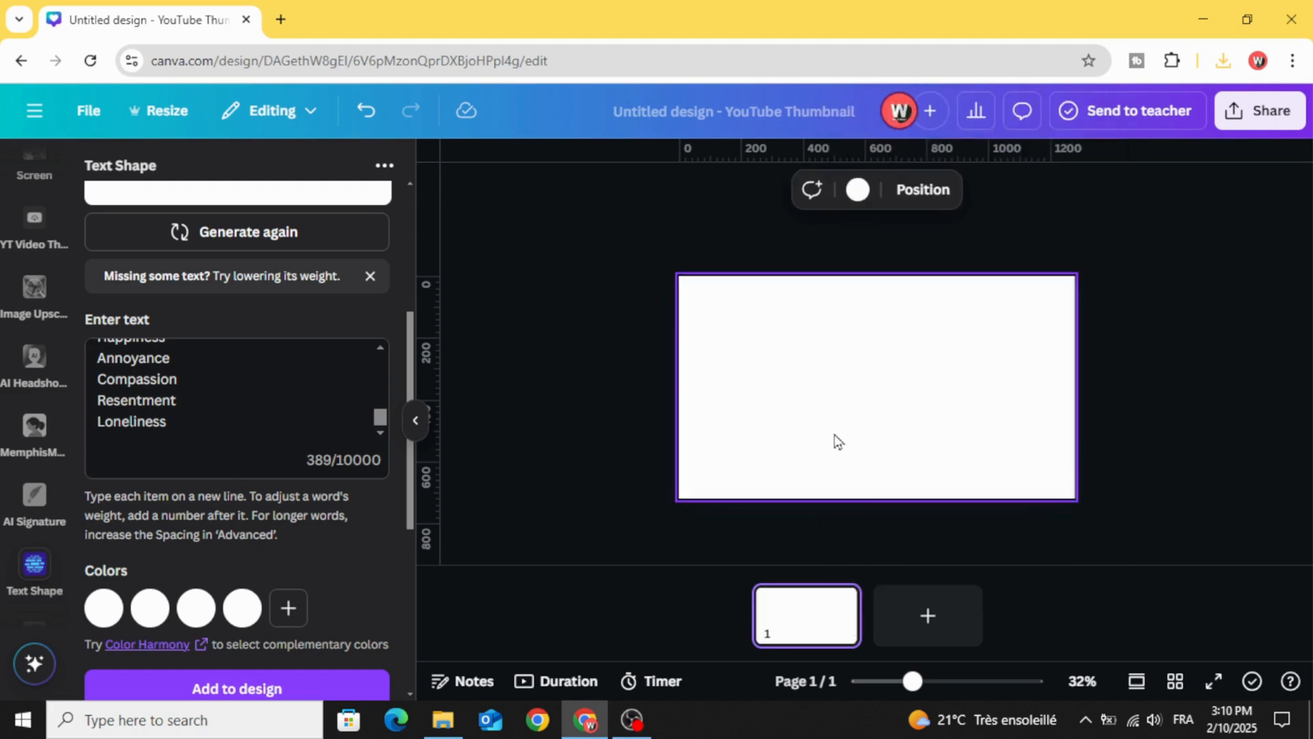
left_click(1223, 61)
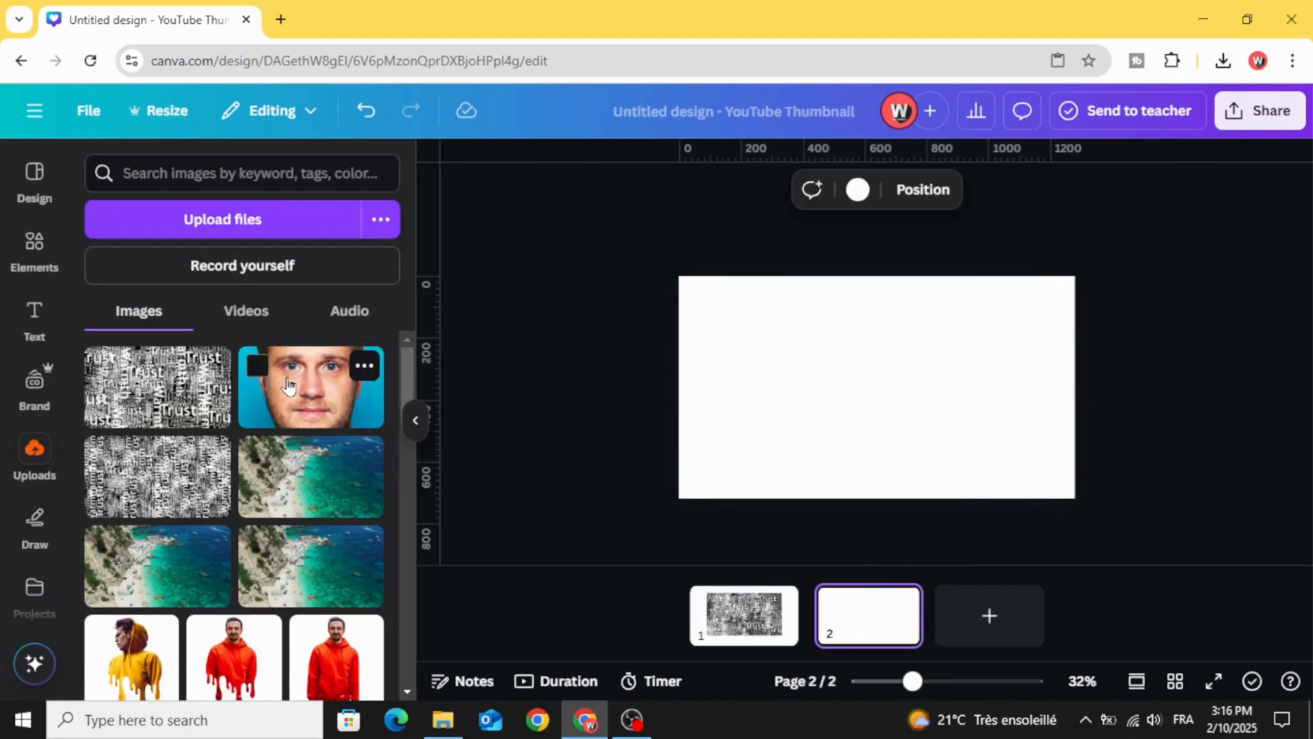
Step: Add the man's face photo from Uploads to page 2 and make its page background black
left_click(311, 387)
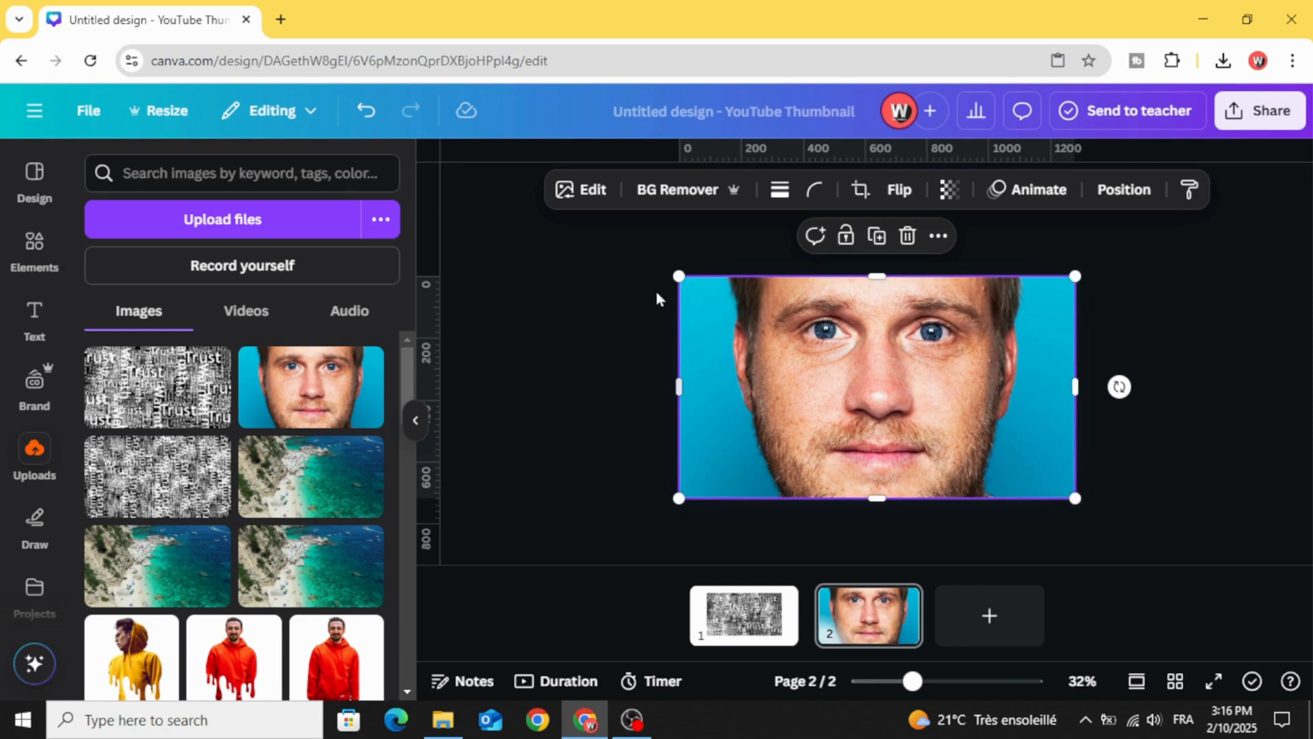
left_click(677, 189)
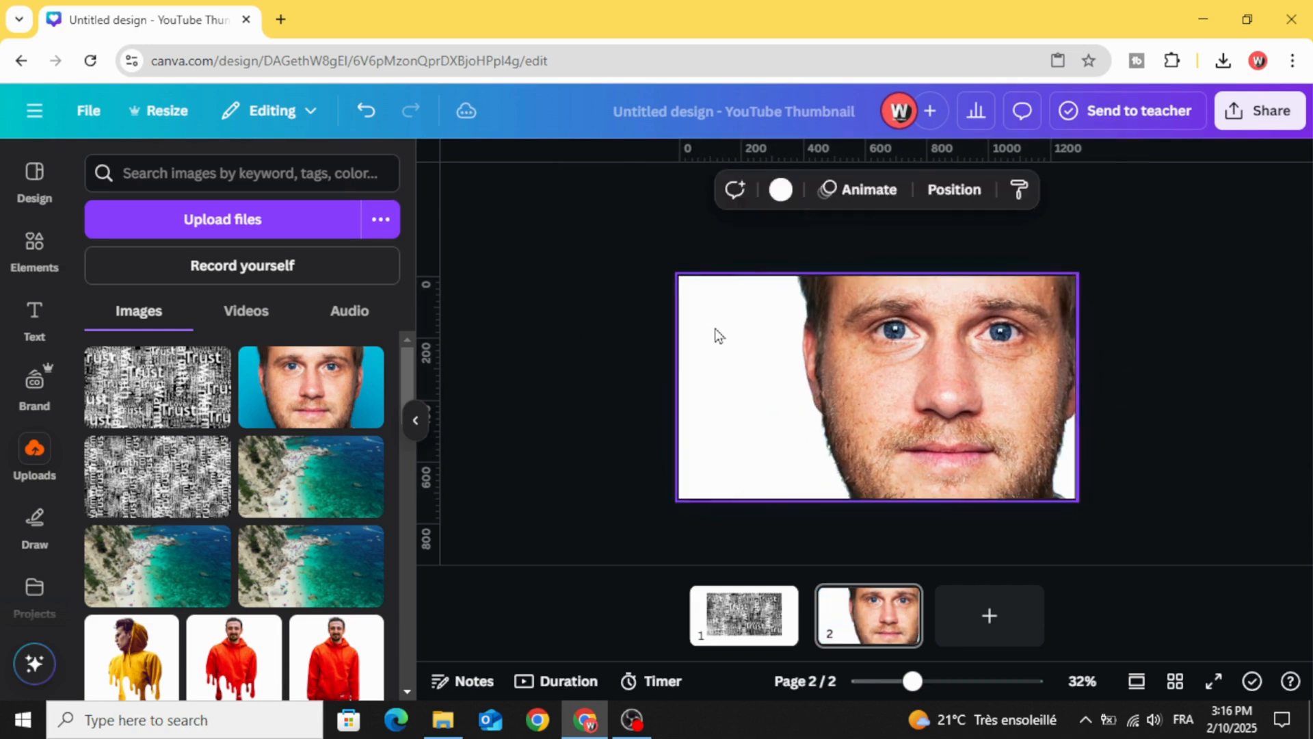
left_click(780, 189)
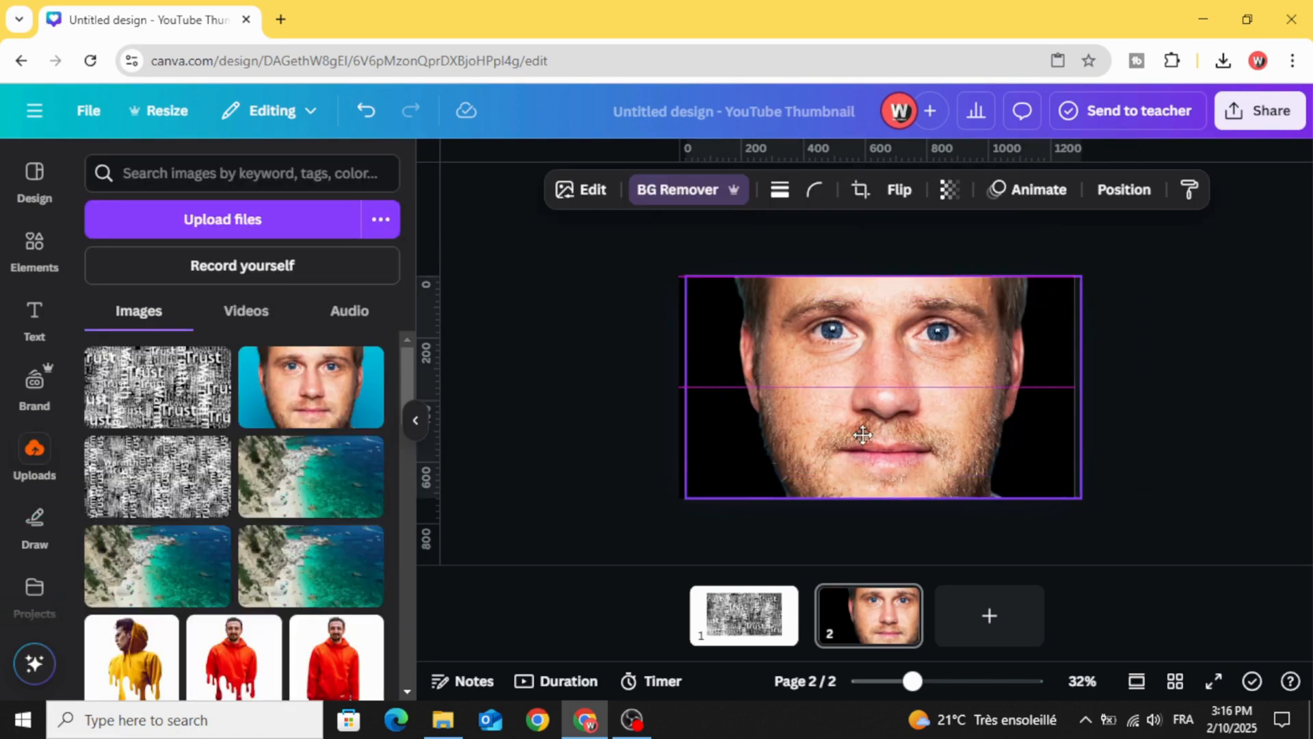
Step: Download page 2 with the black-backed face as a PNG via Share > Download
left_click(1260, 110)
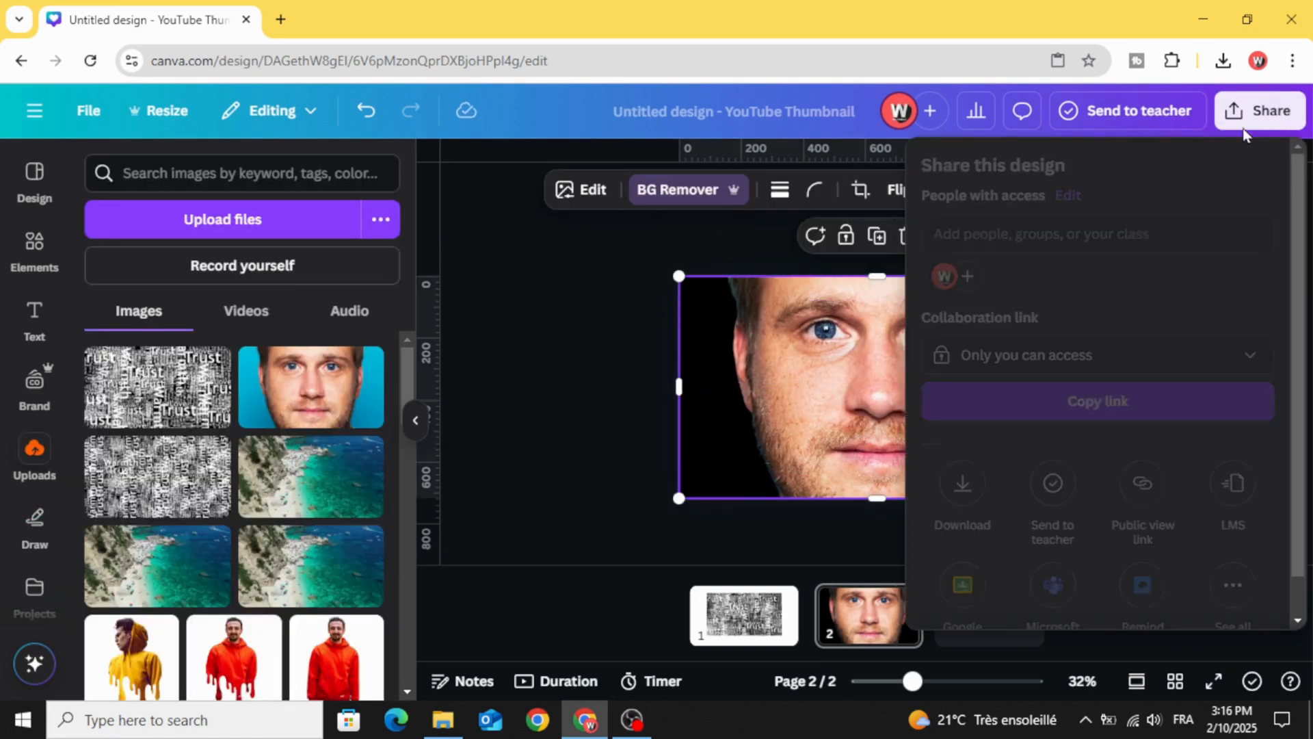
left_click(961, 494)
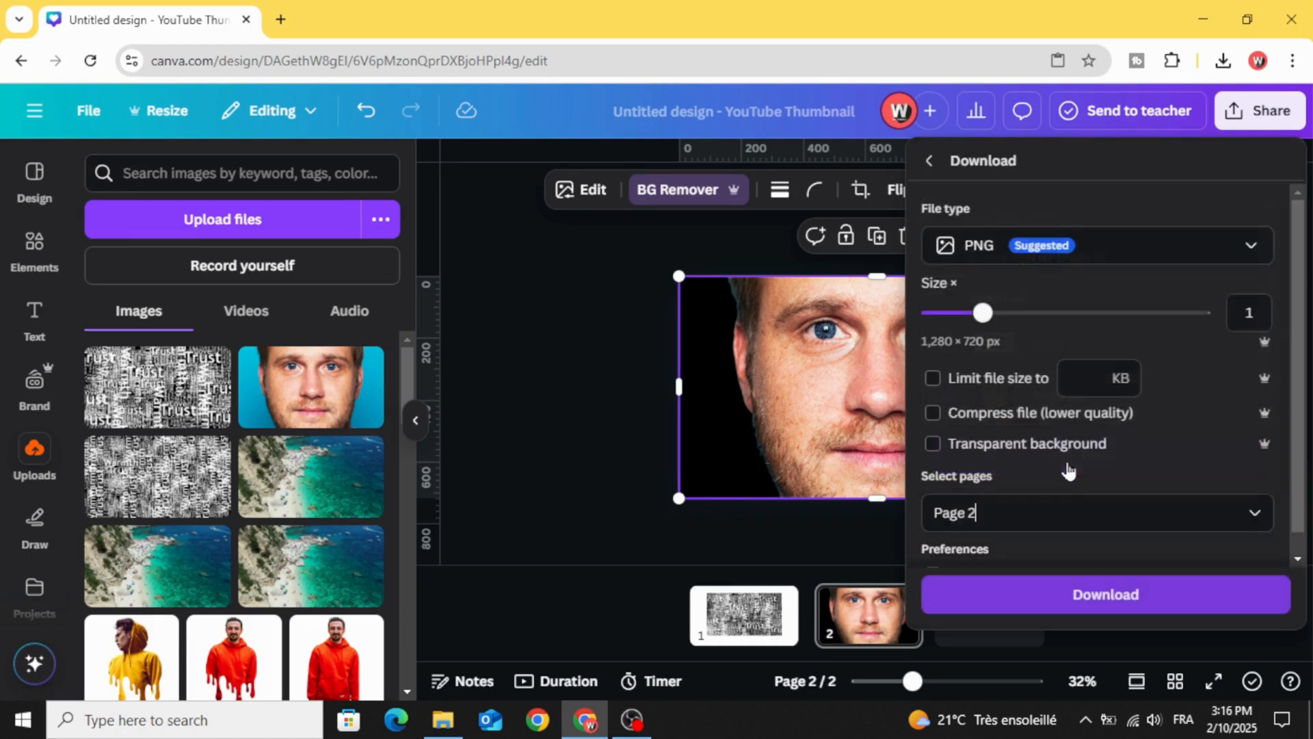
left_click(1104, 594)
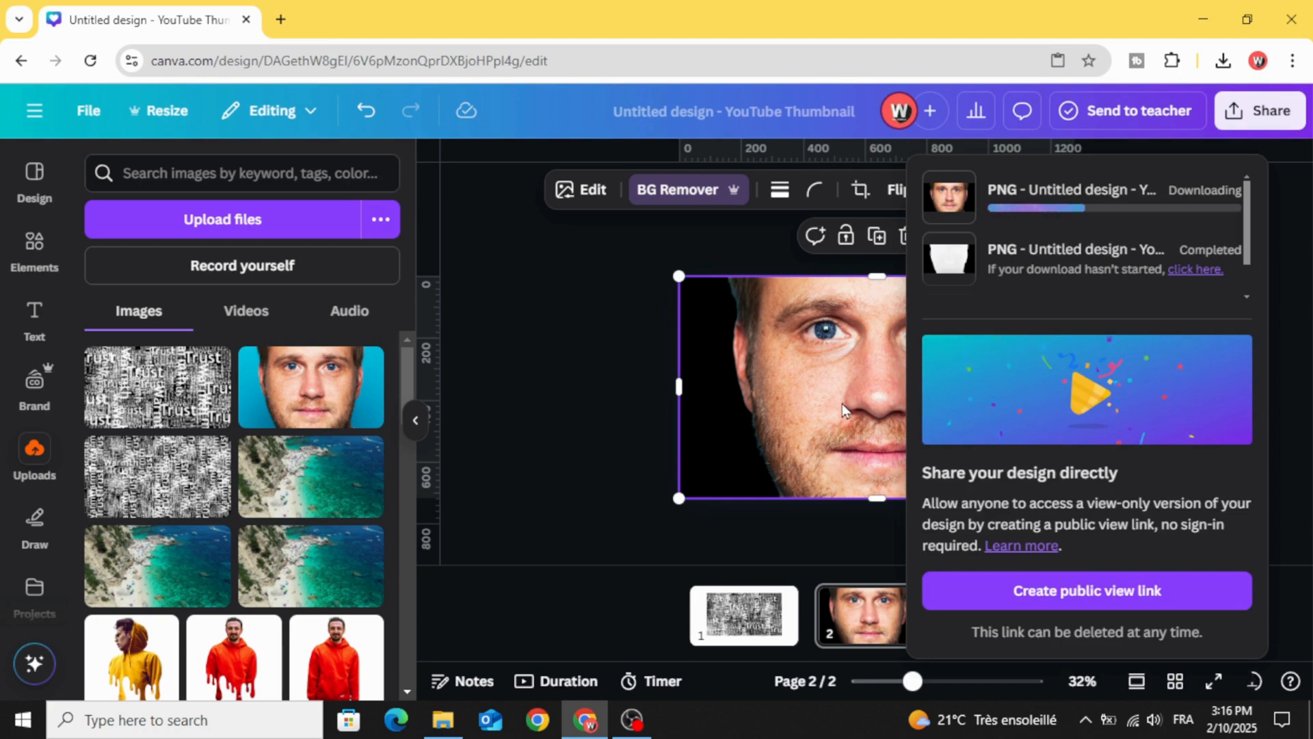
Step: Place the new black-background face upload over the word cloud on page 1
left_click(741, 614)
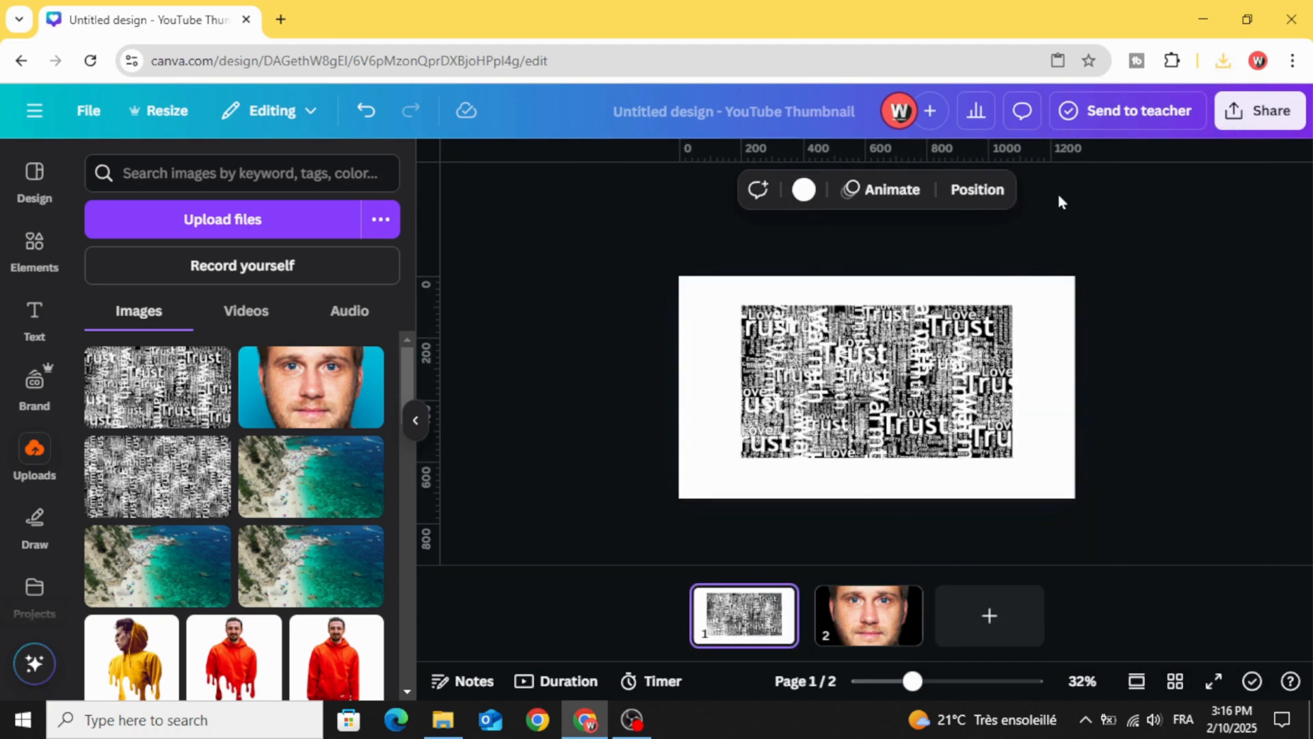
left_click(1223, 60)
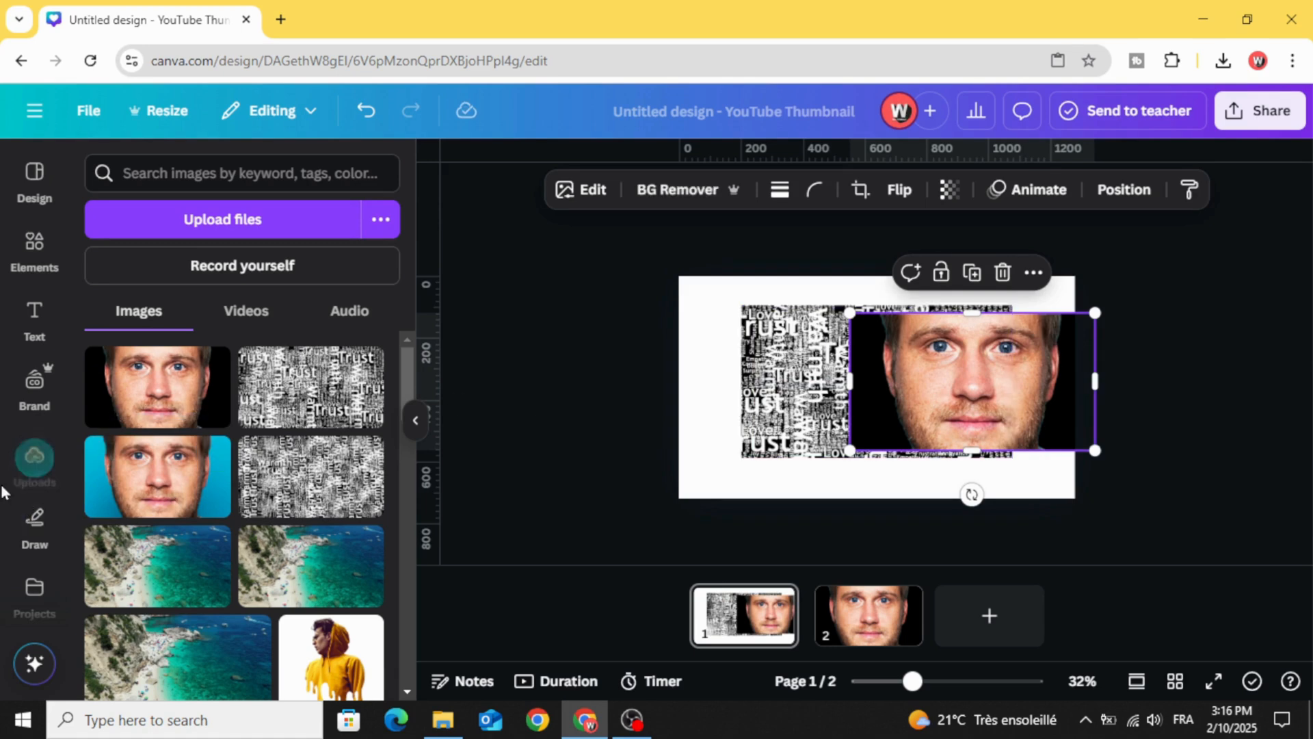
Step: In the Blend Image app, use the selected face and word cloud as layers for a Multiply preview
scroll("down", 3)
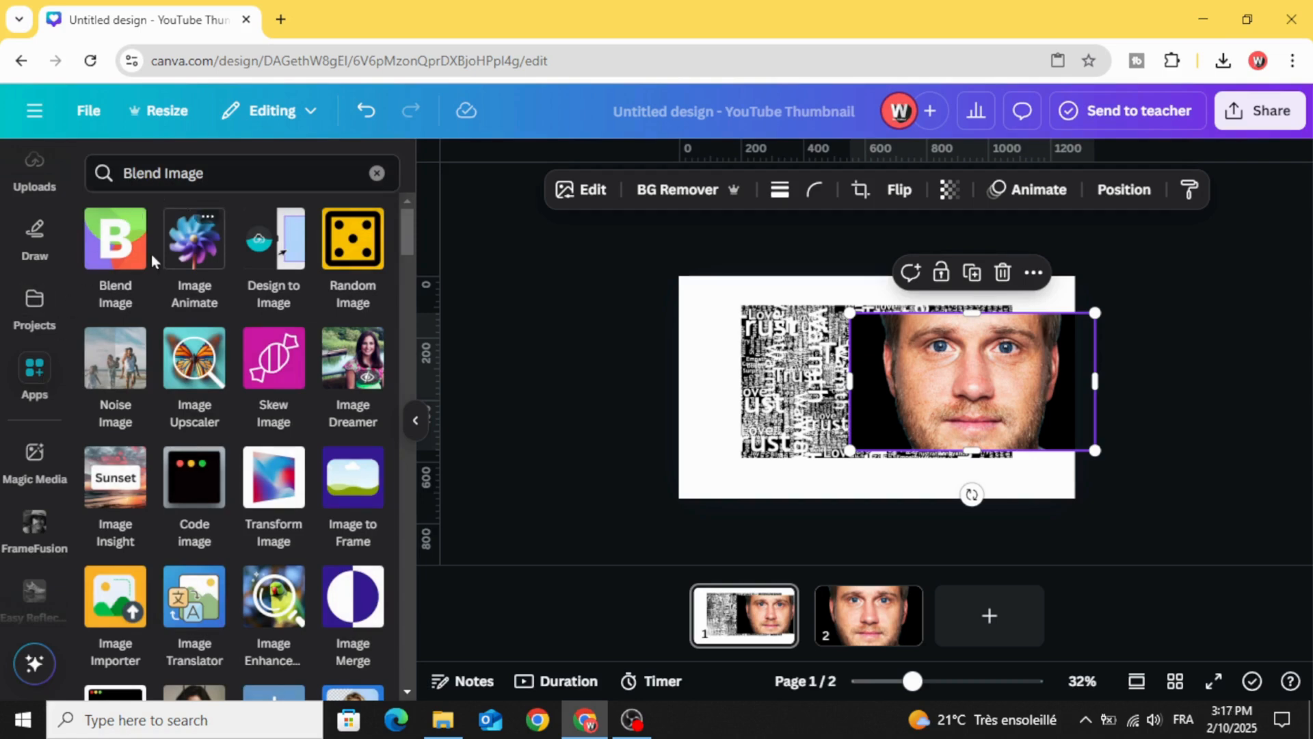
left_click(115, 238)
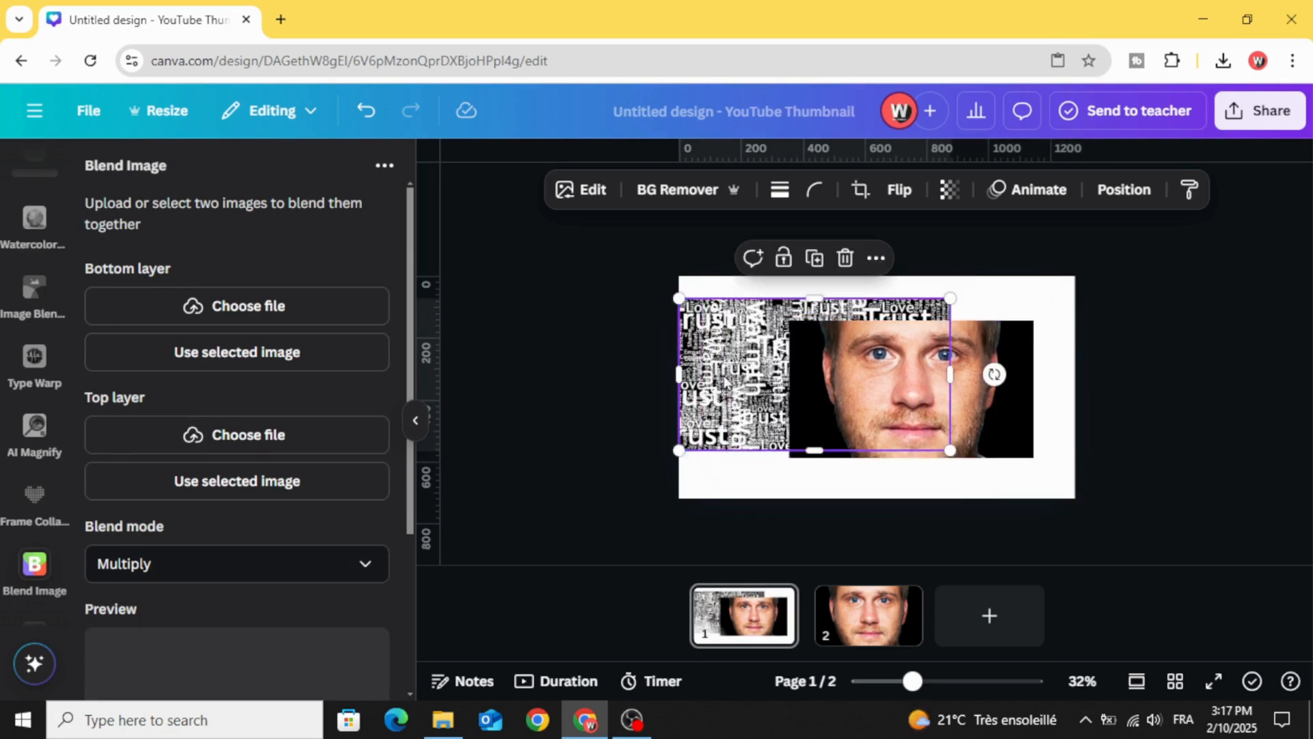
mouse_move(111, 414)
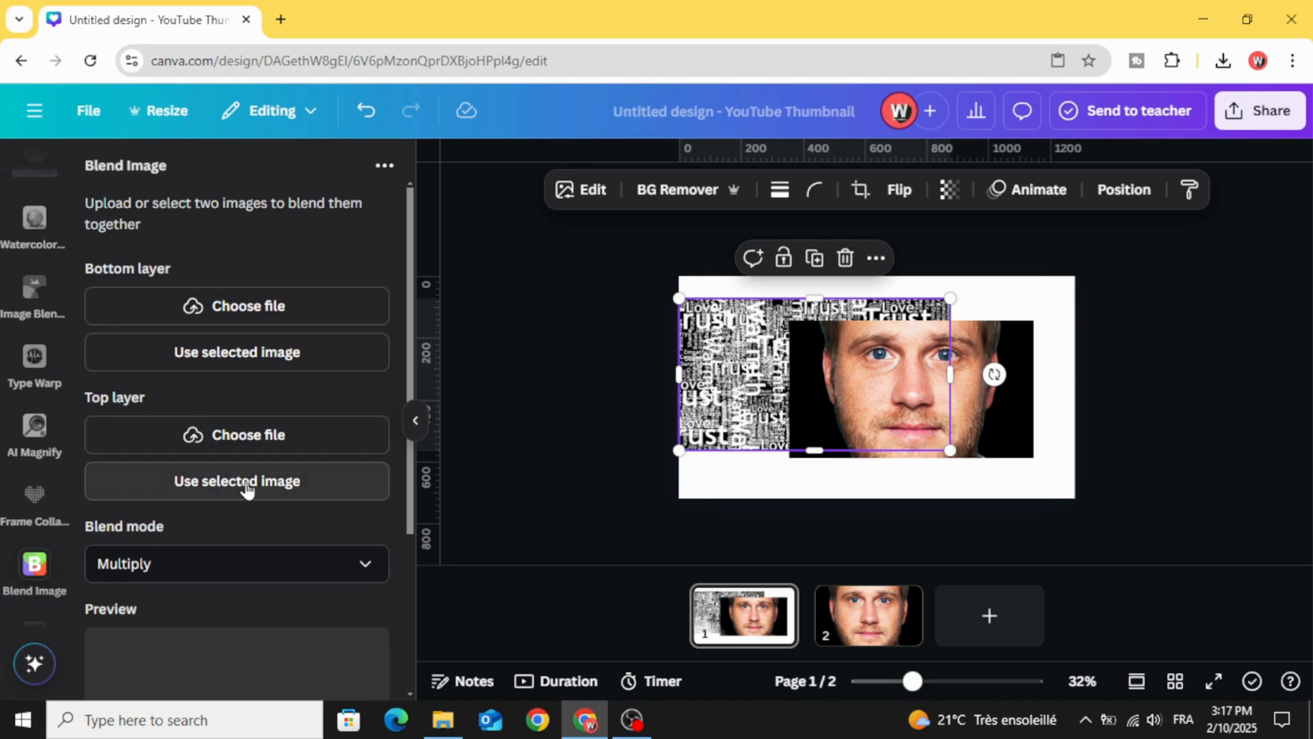
left_click(237, 480)
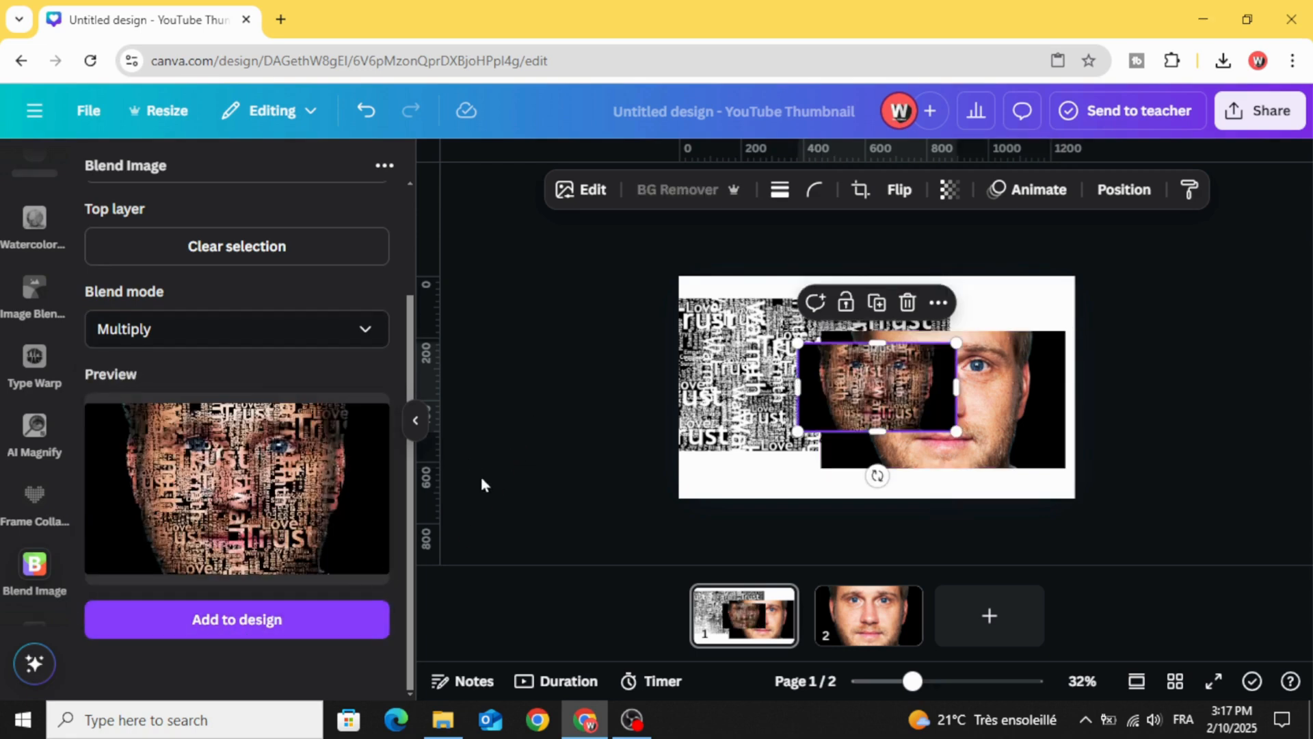
Step: Move the first blended face aside and reselect the face photo and blended image as layers
left_click_drag(876, 387, 762, 351)
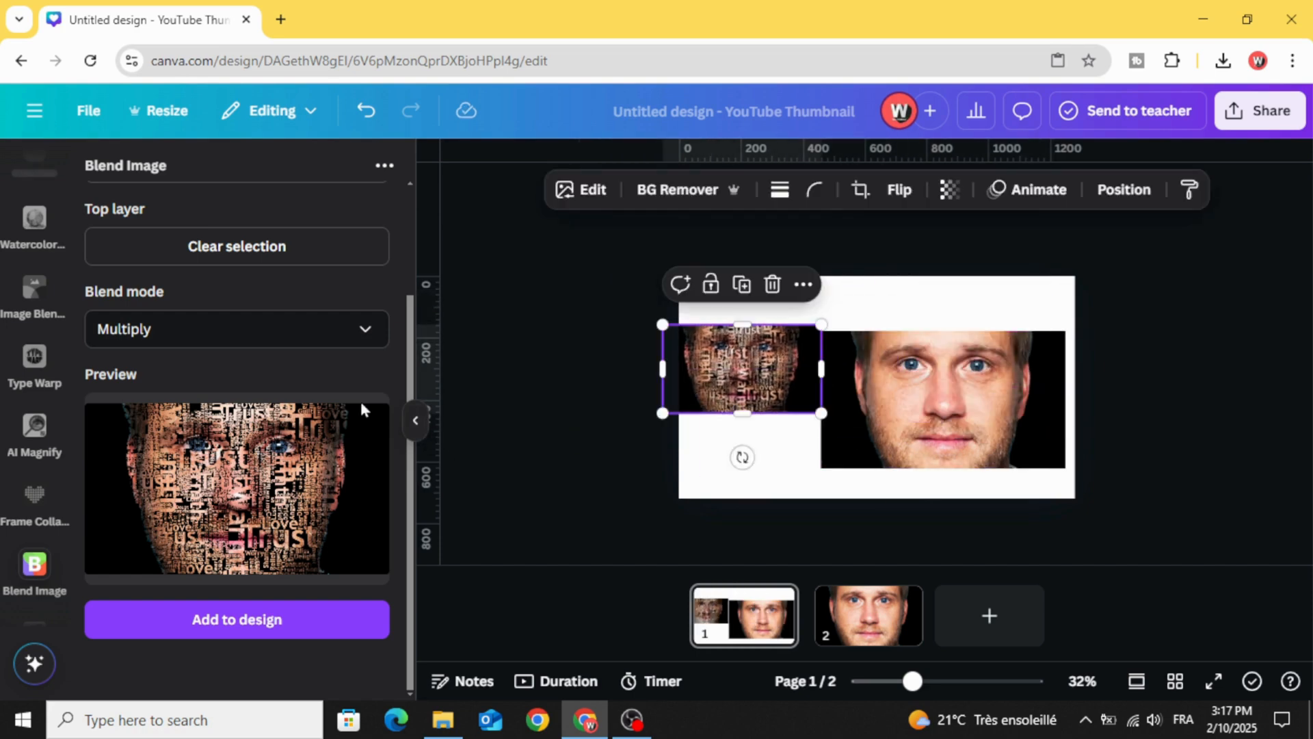
left_click(237, 246)
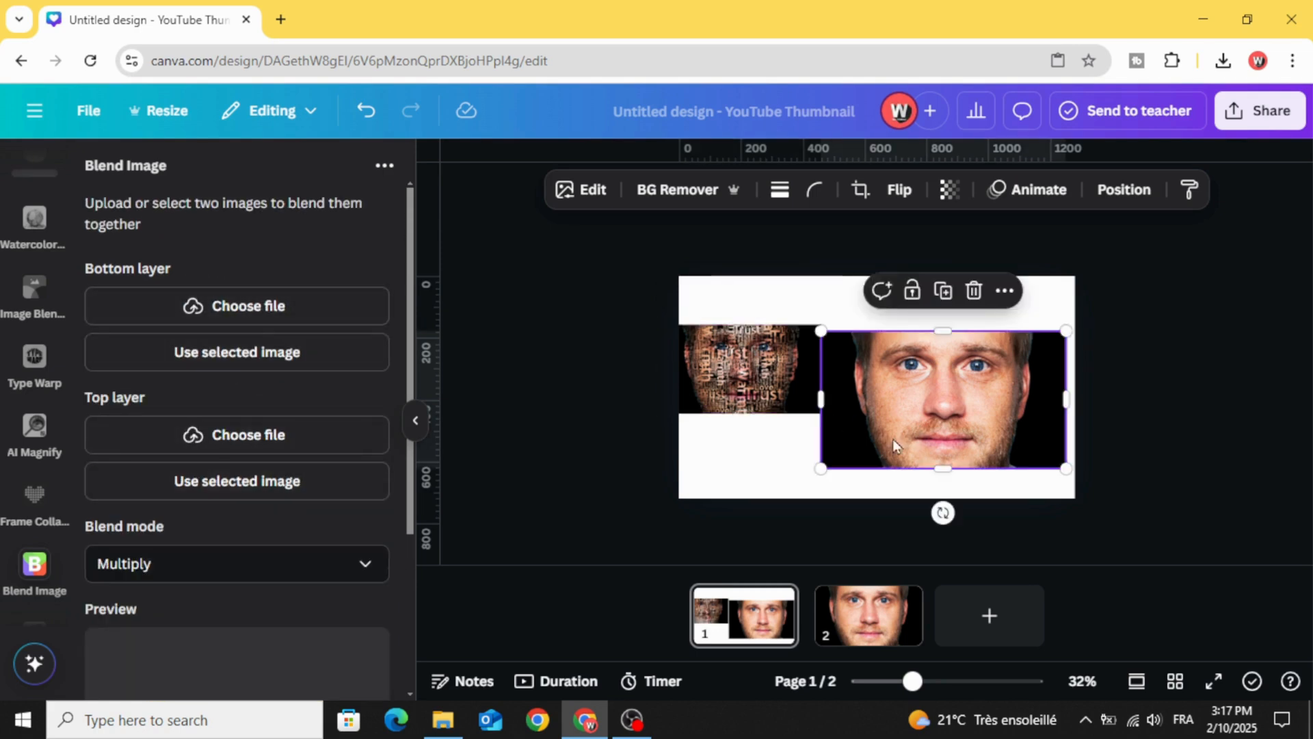
left_click_drag(942, 400, 959, 413)
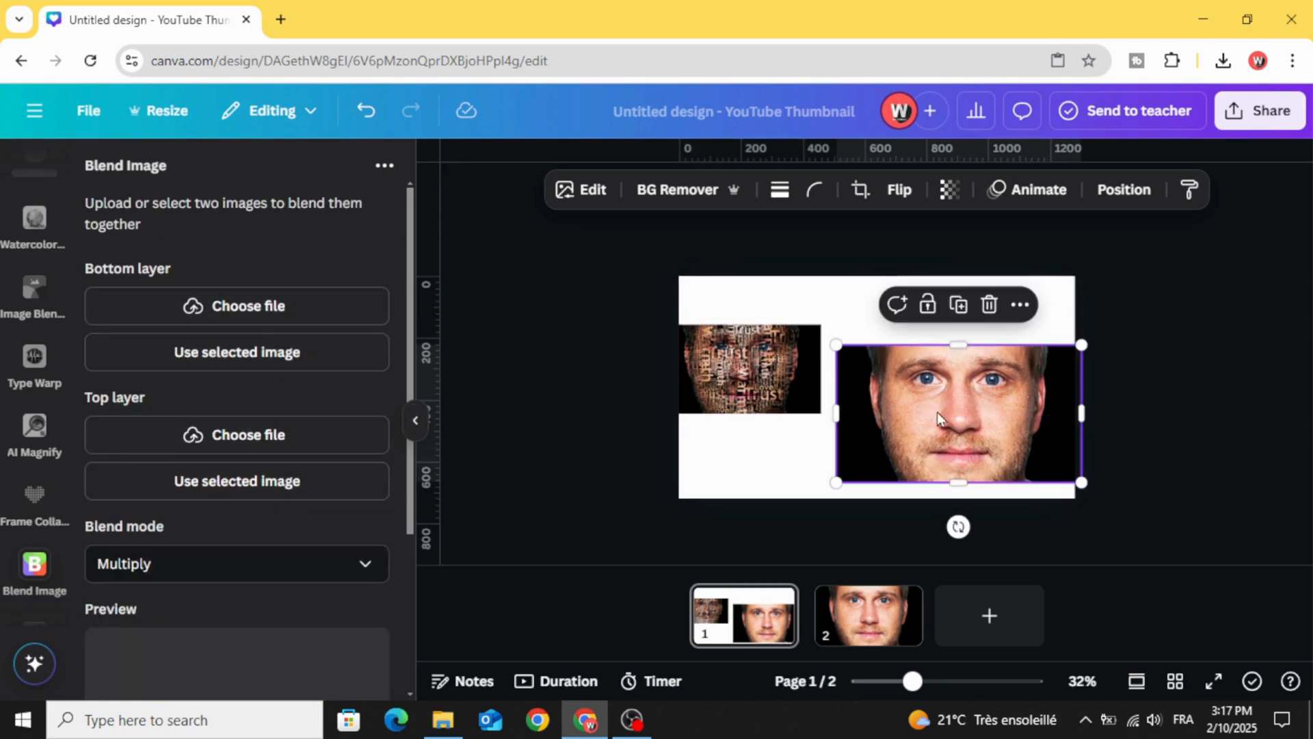
left_click(236, 480)
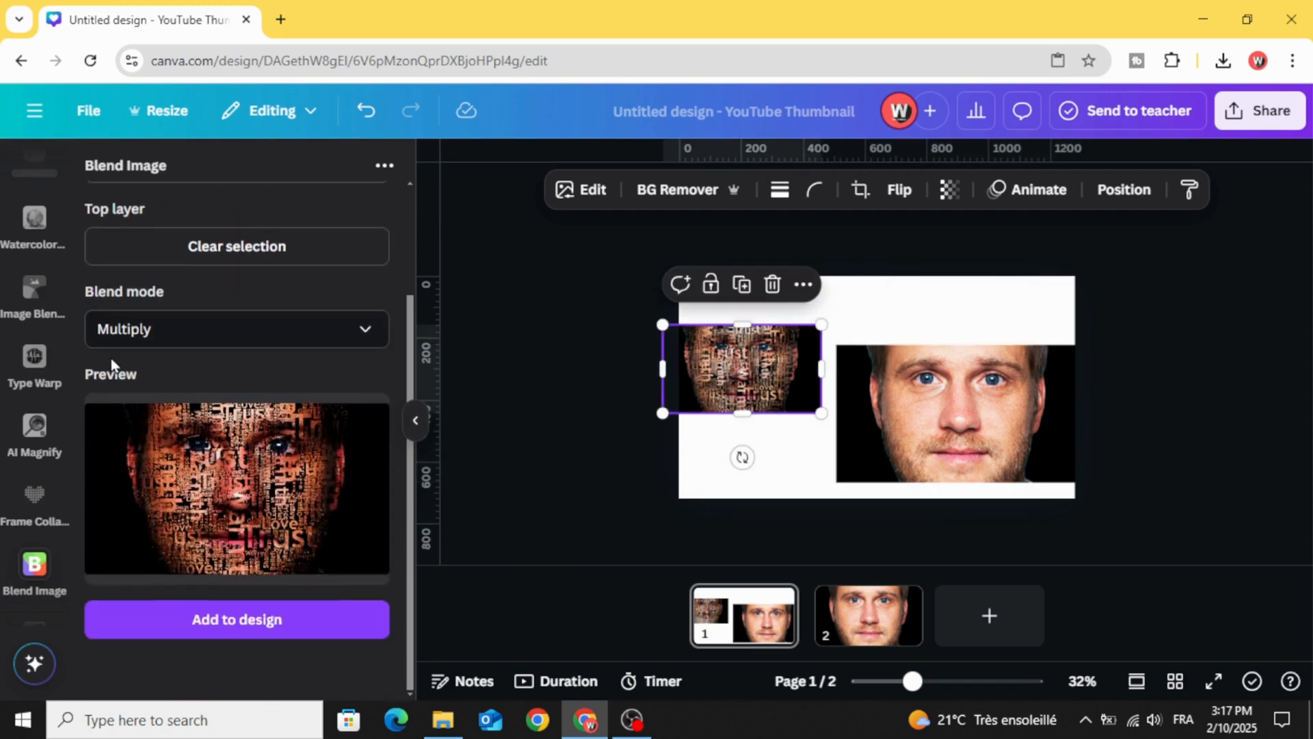
Step: Keep Multiply blend mode, drop the blended preview onto the page and enlarge it to fill it
left_click(237, 328)
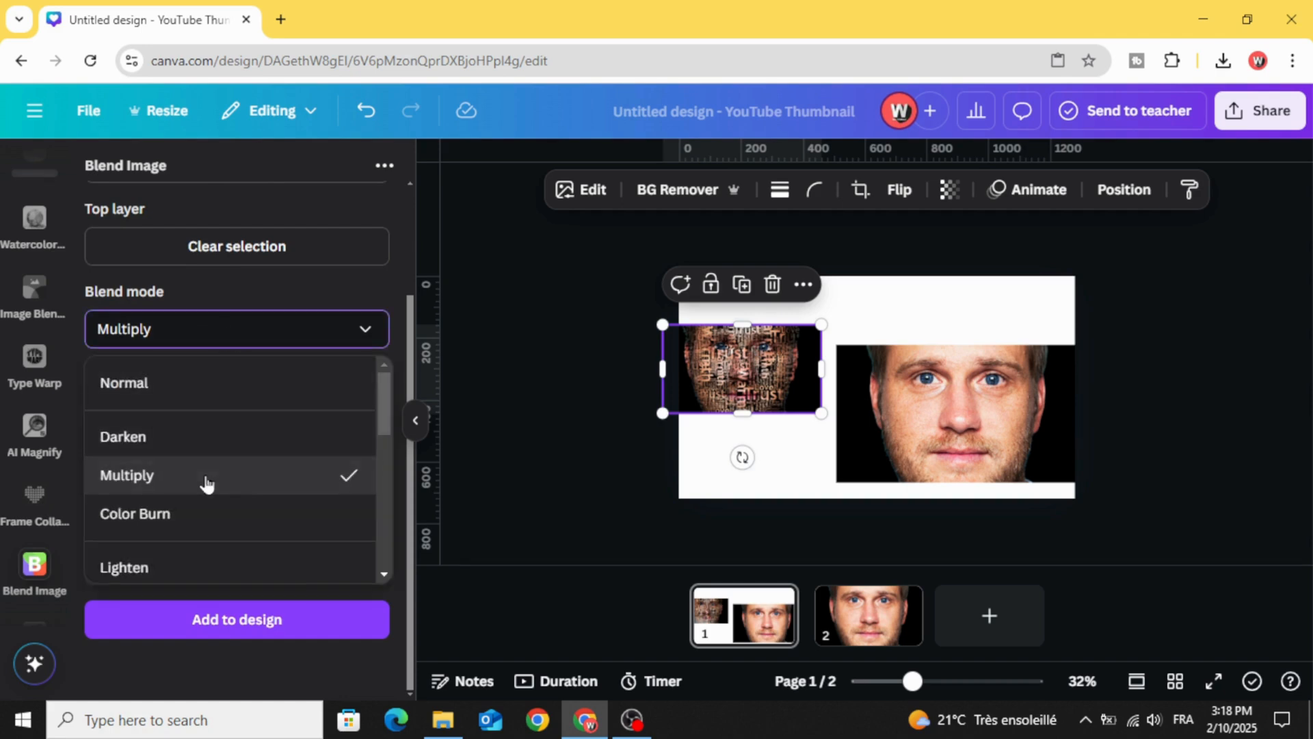
left_click(126, 475)
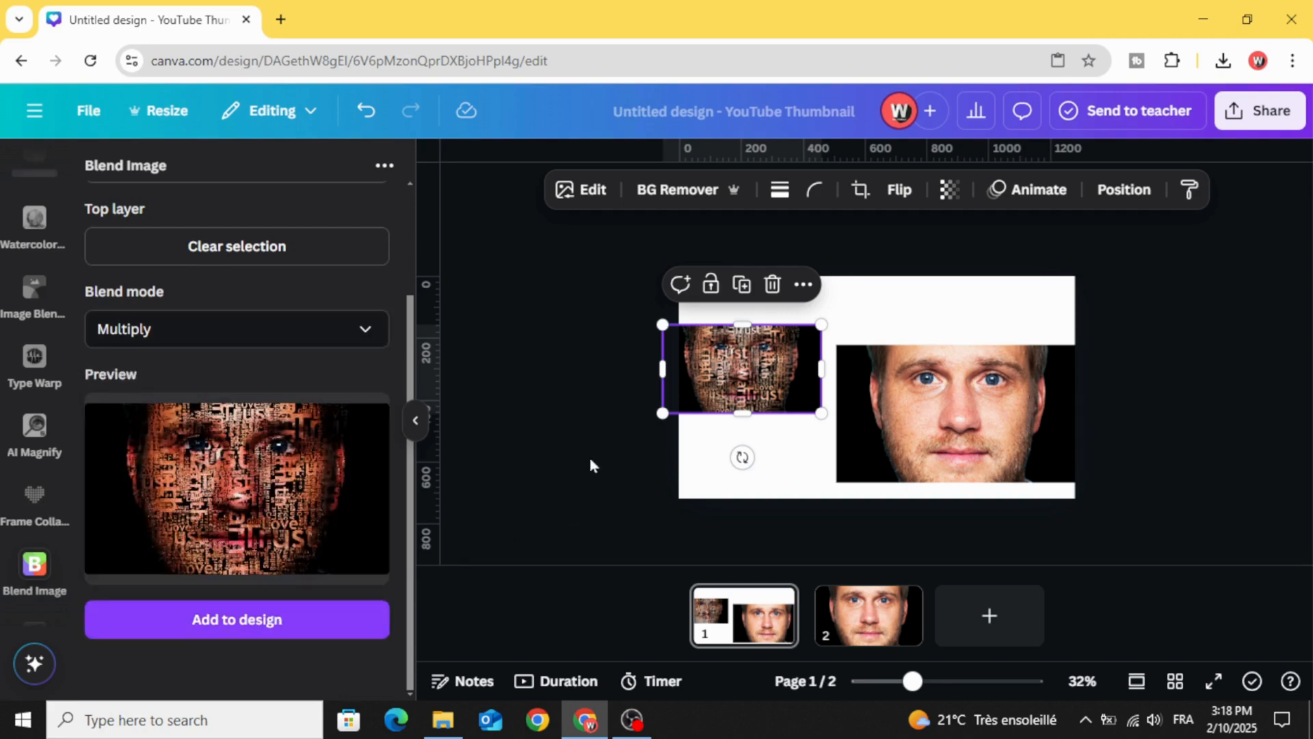
left_click_drag(741, 368, 875, 386)
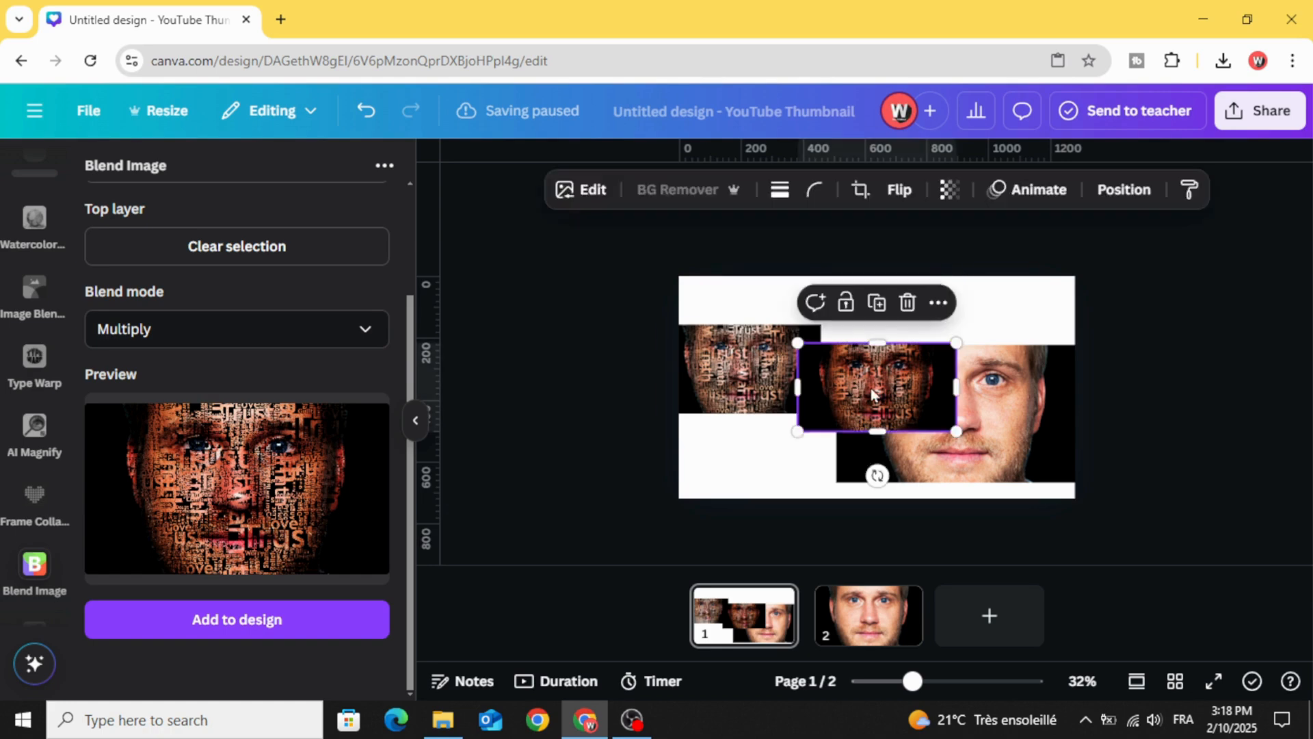
left_click_drag(958, 431, 971, 441)
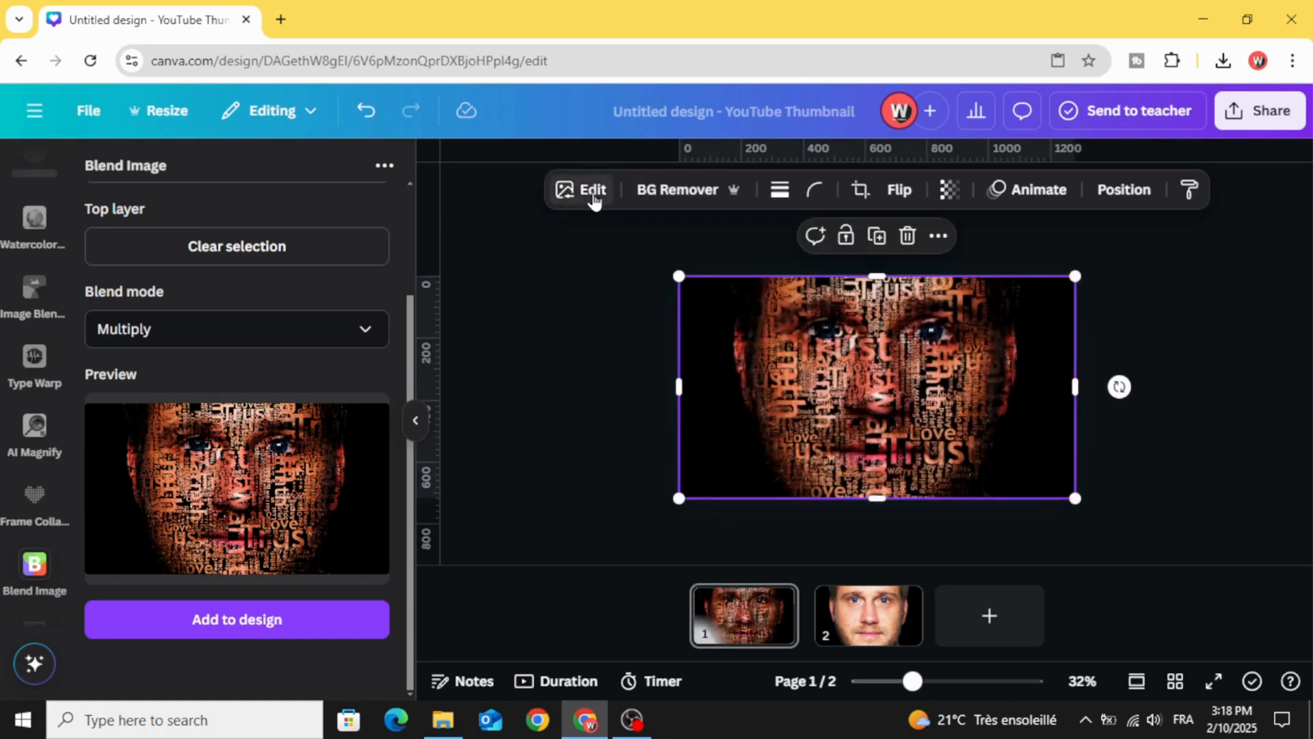
Step: In Edit > Filters See all, try the Nostalg and Poster filters on the portrait
left_click(580, 188)
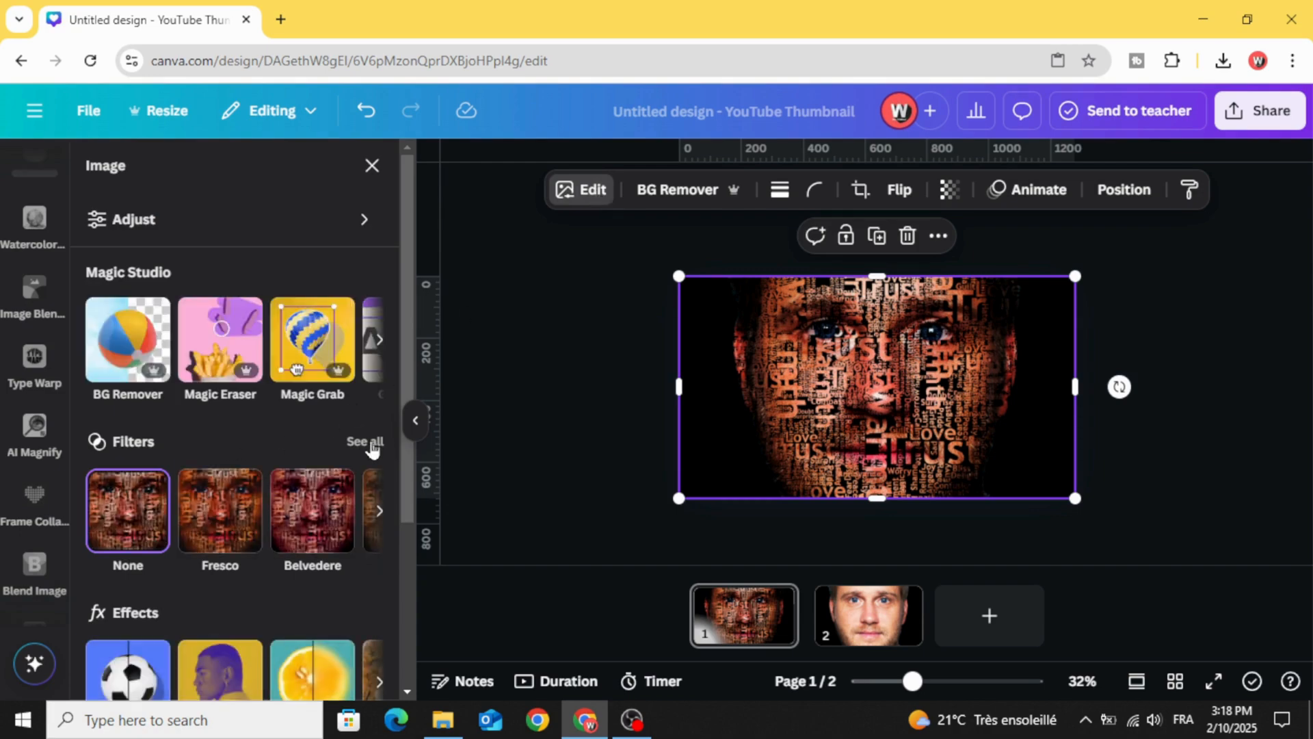
left_click(364, 442)
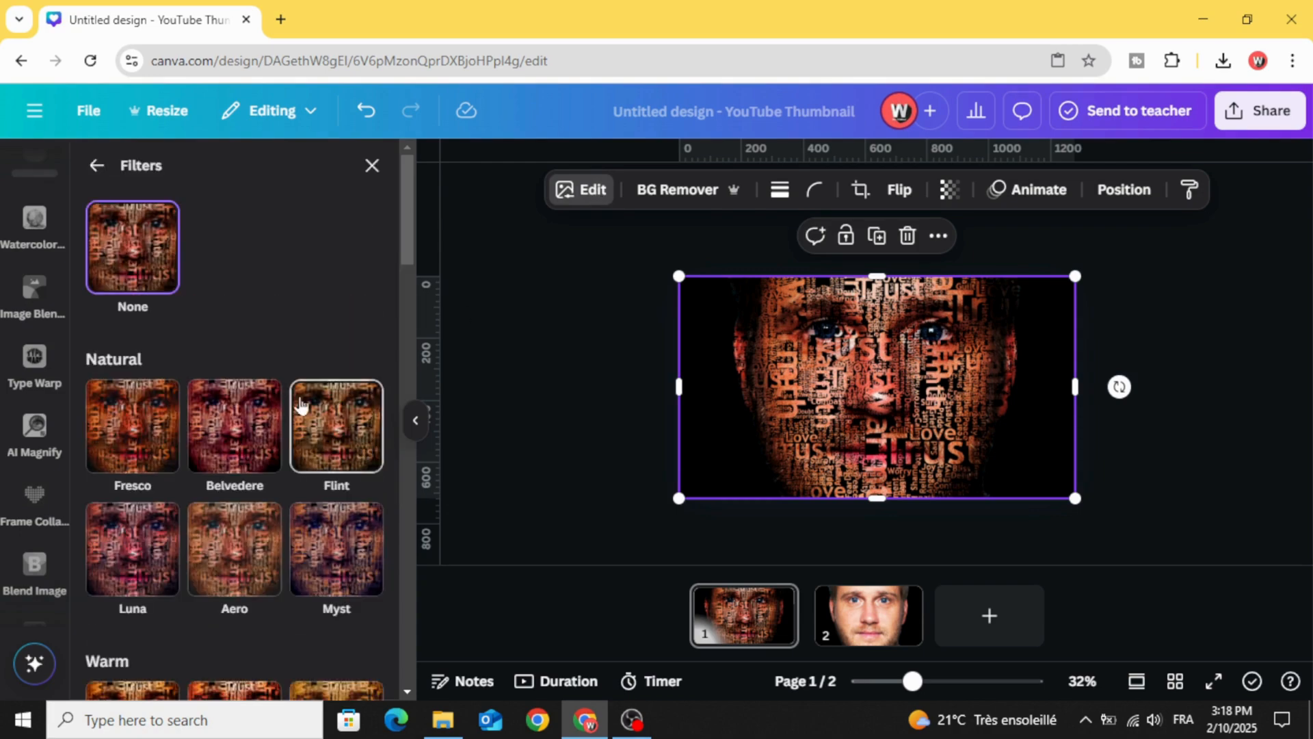
scroll("down", 3)
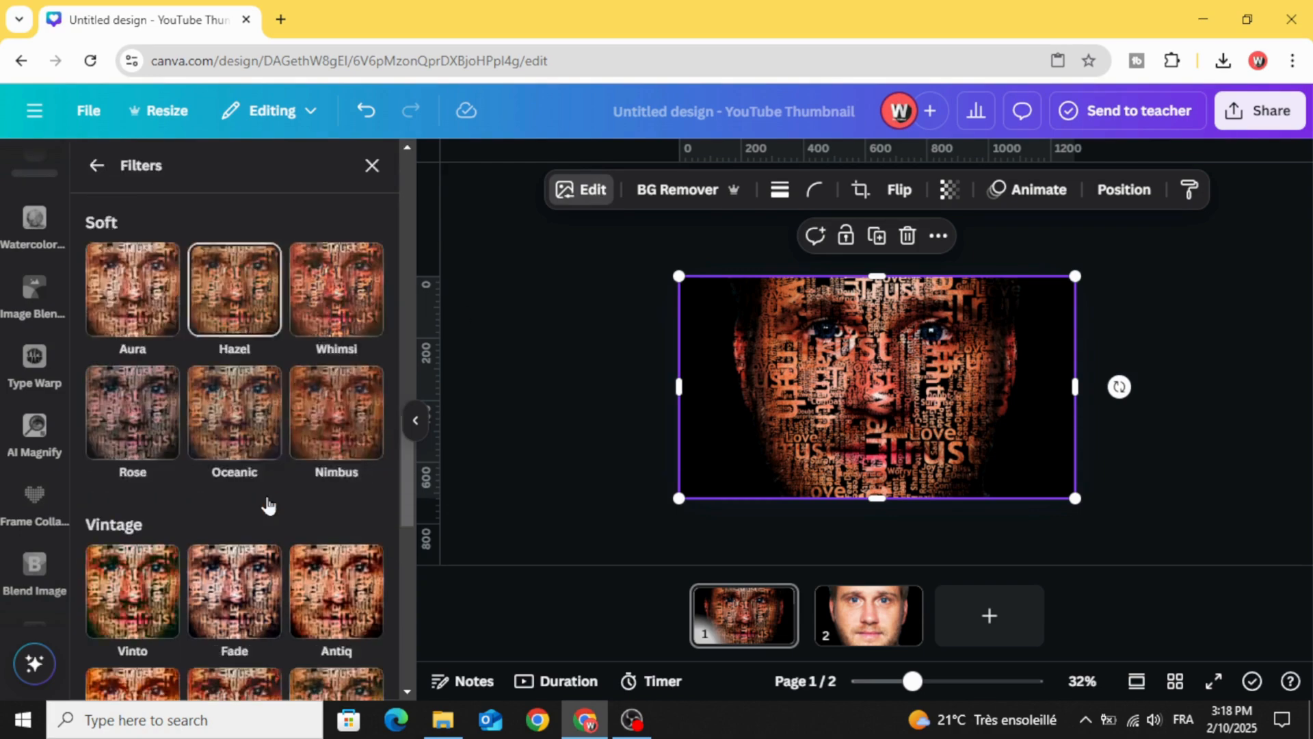
left_click(133, 327)
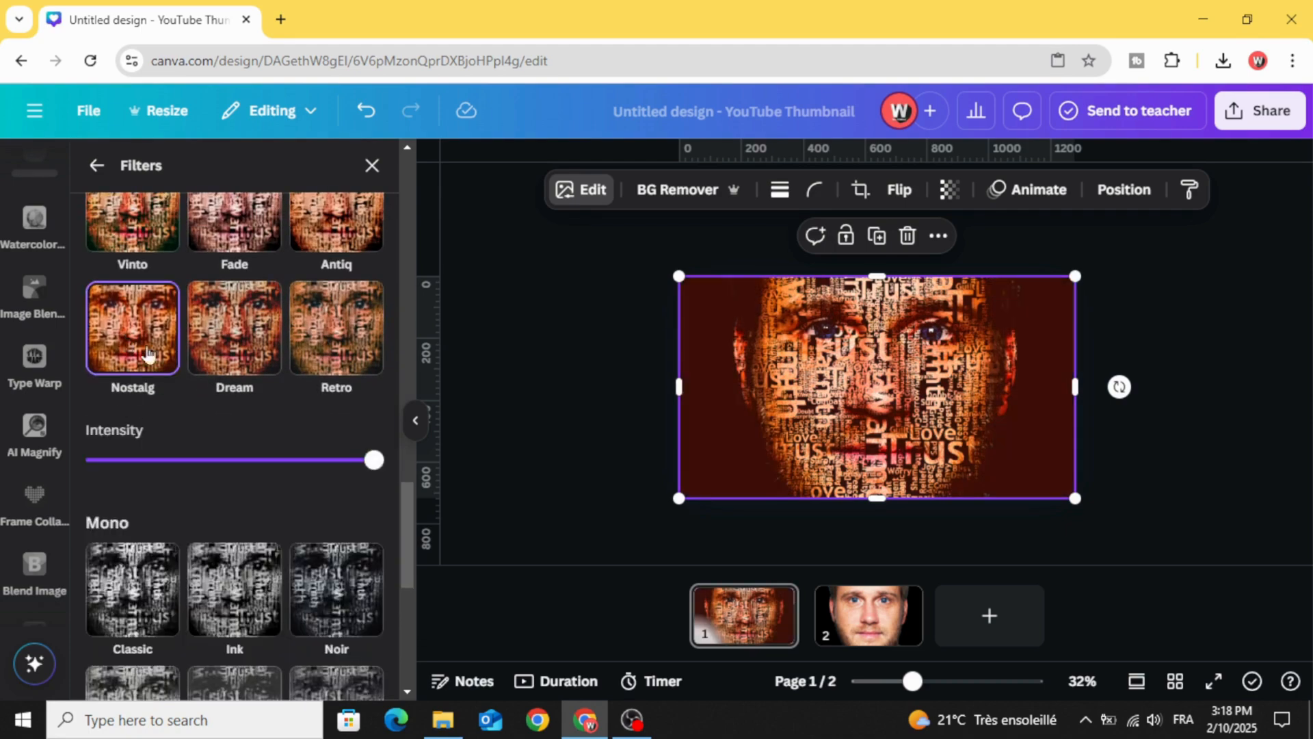
scroll("down", 3)
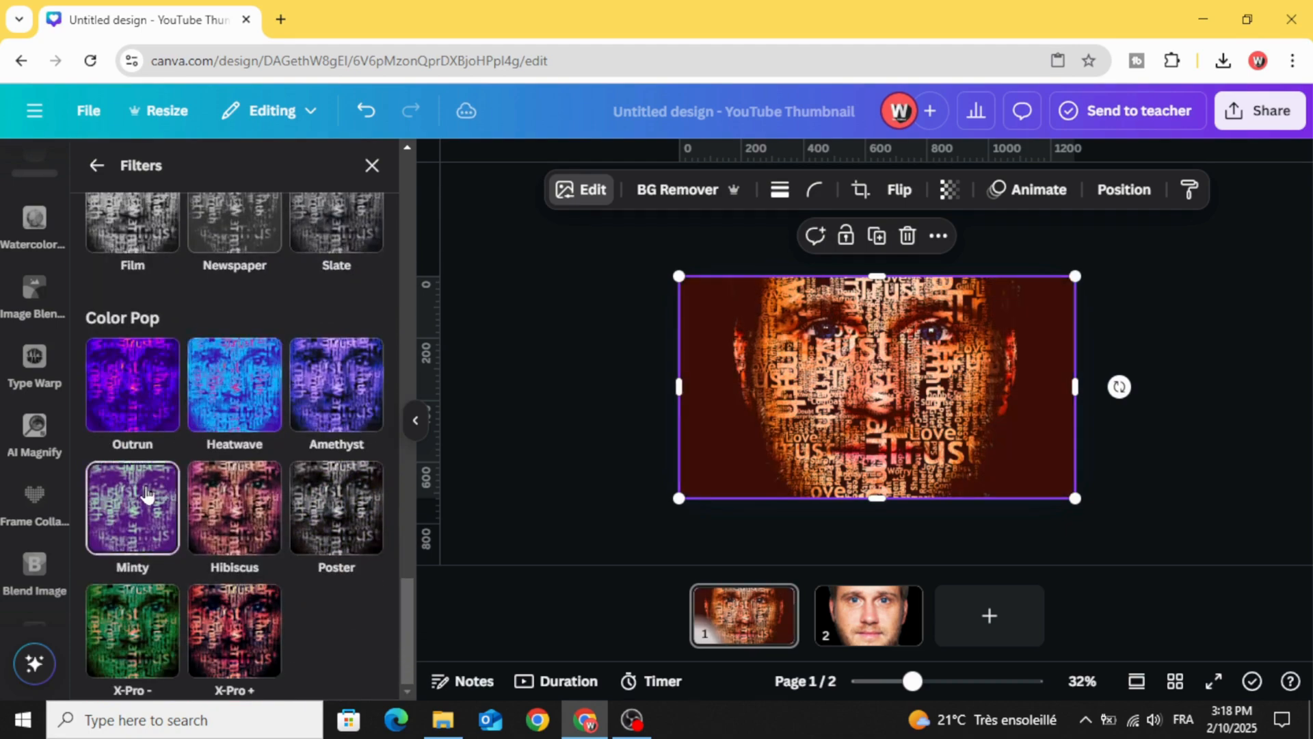
left_click(336, 509)
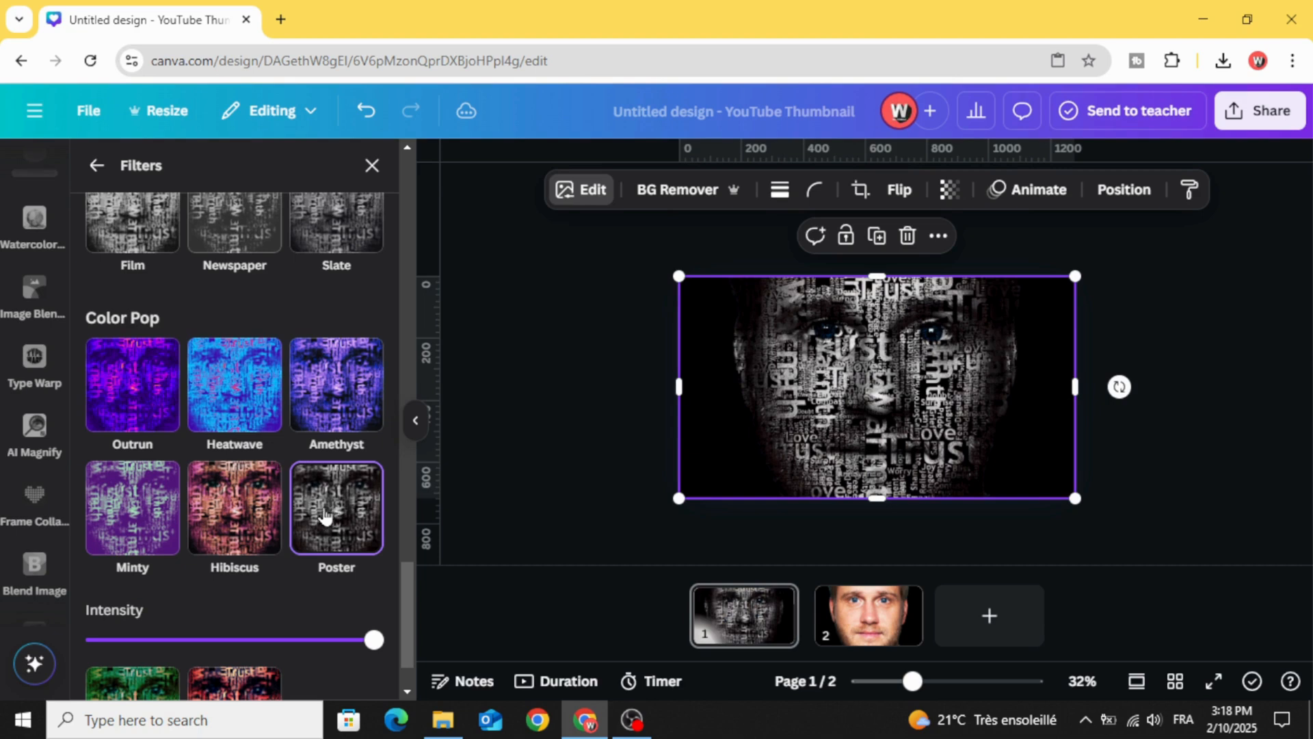
Step: Apply the pinkish Hibiscus filter to the word-cloud portrait and close the filter list
scroll("down", 3)
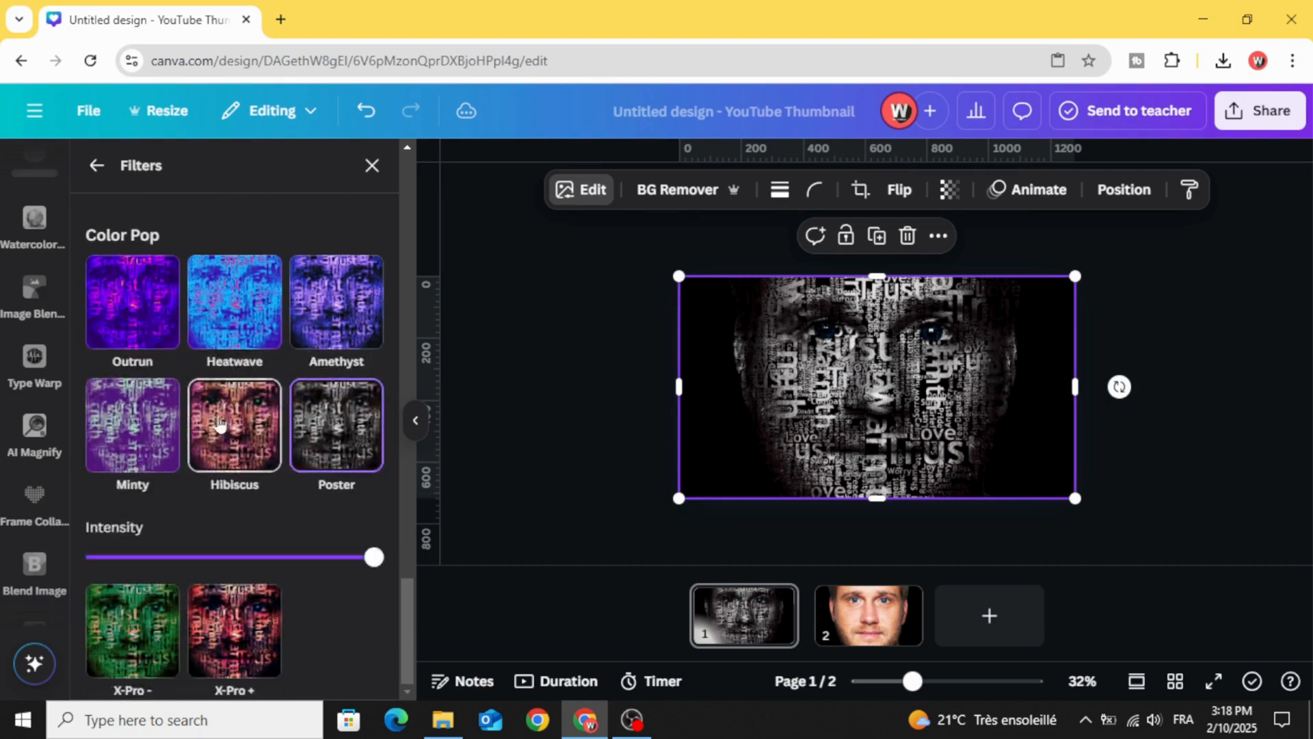
mouse_move(238, 431)
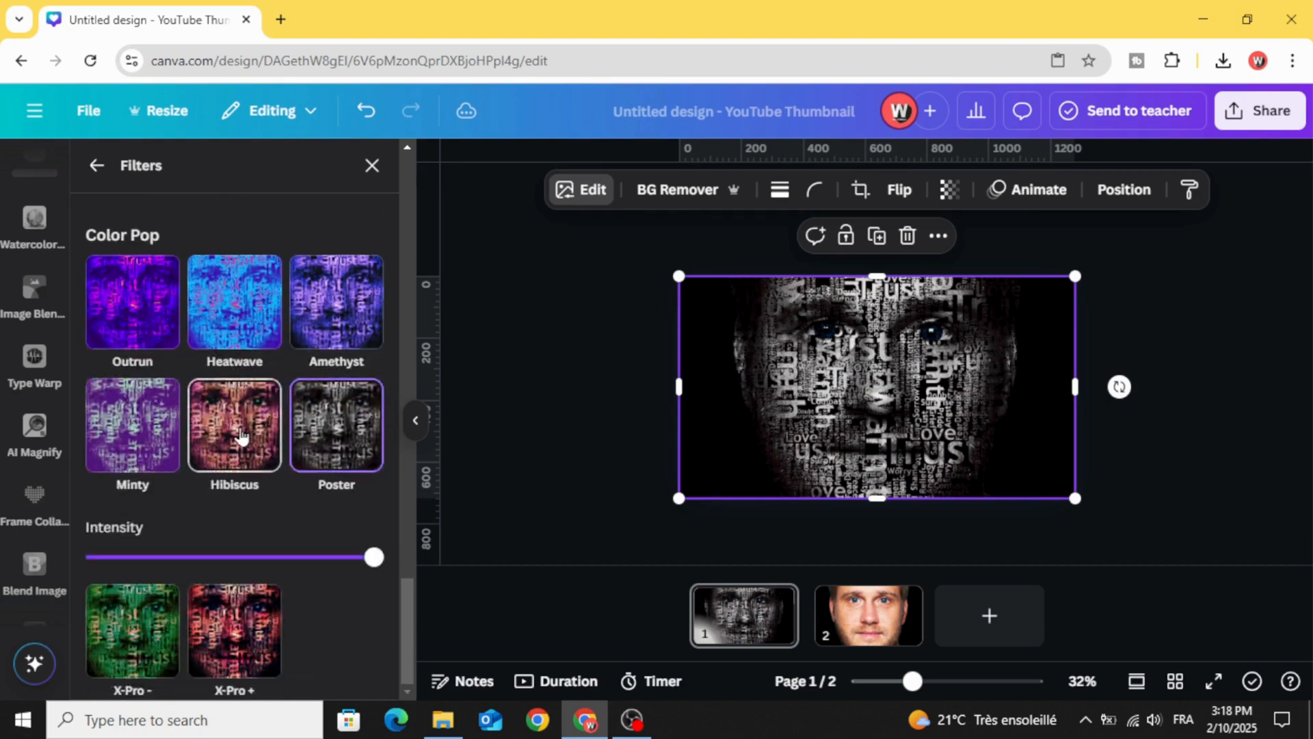
left_click(234, 425)
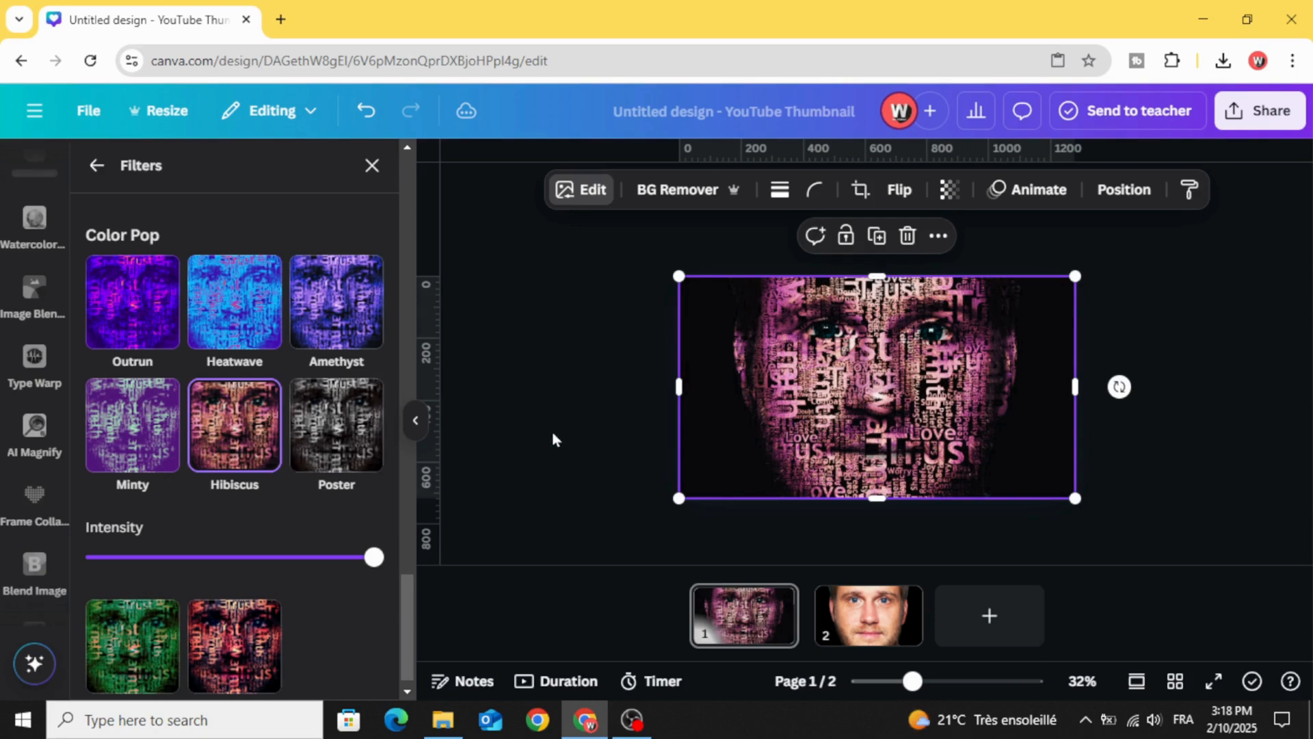
left_click(34, 573)
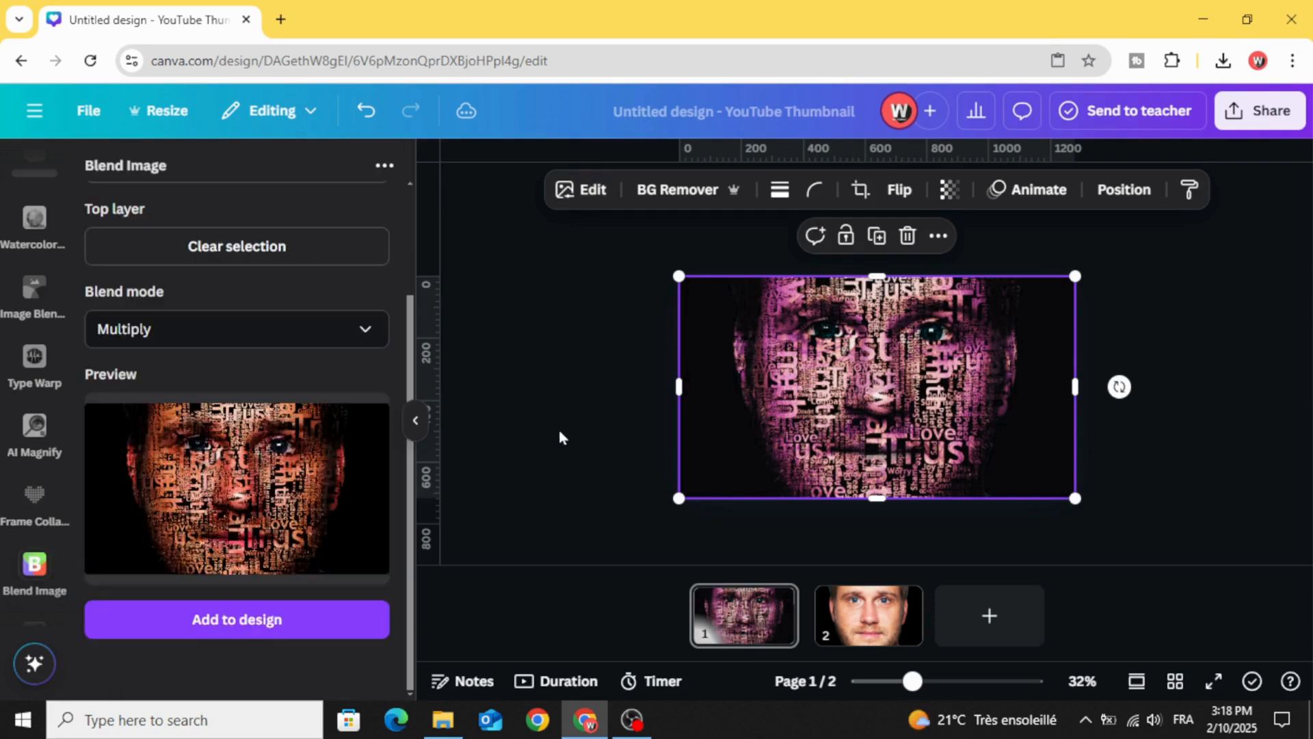
mouse_move(566, 435)
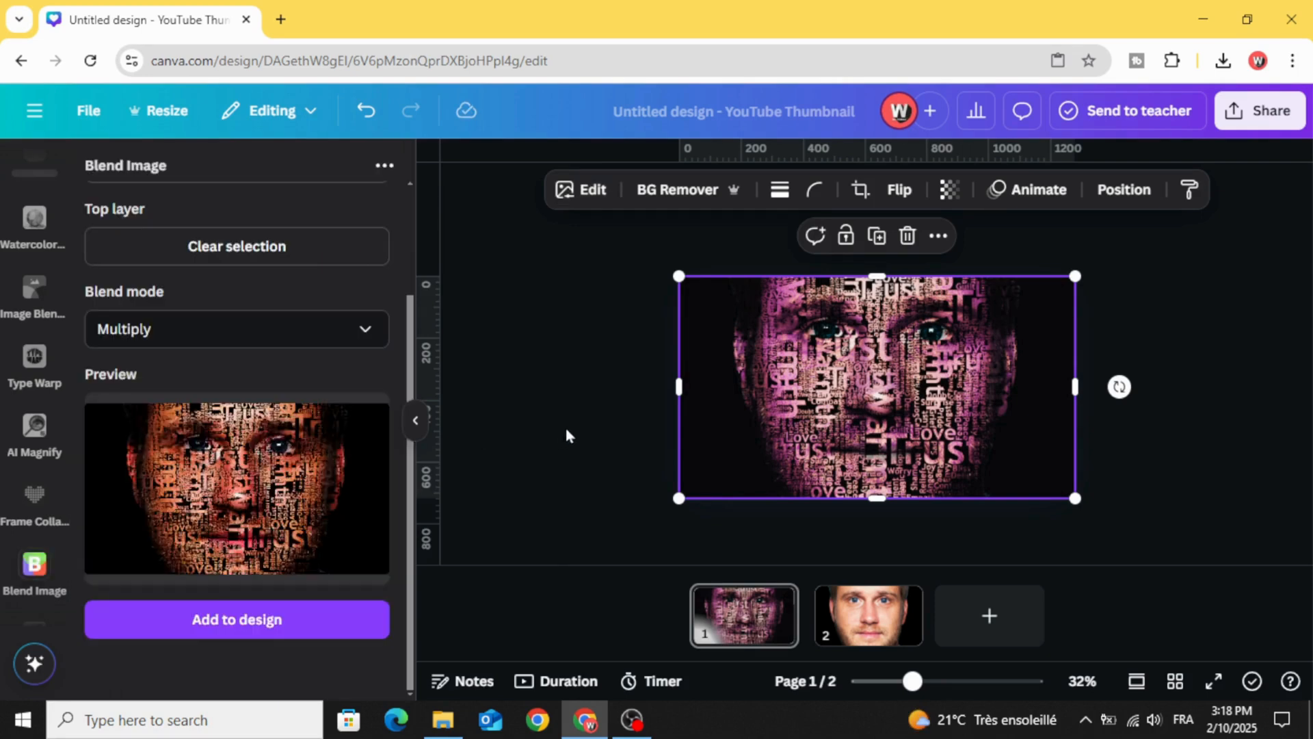